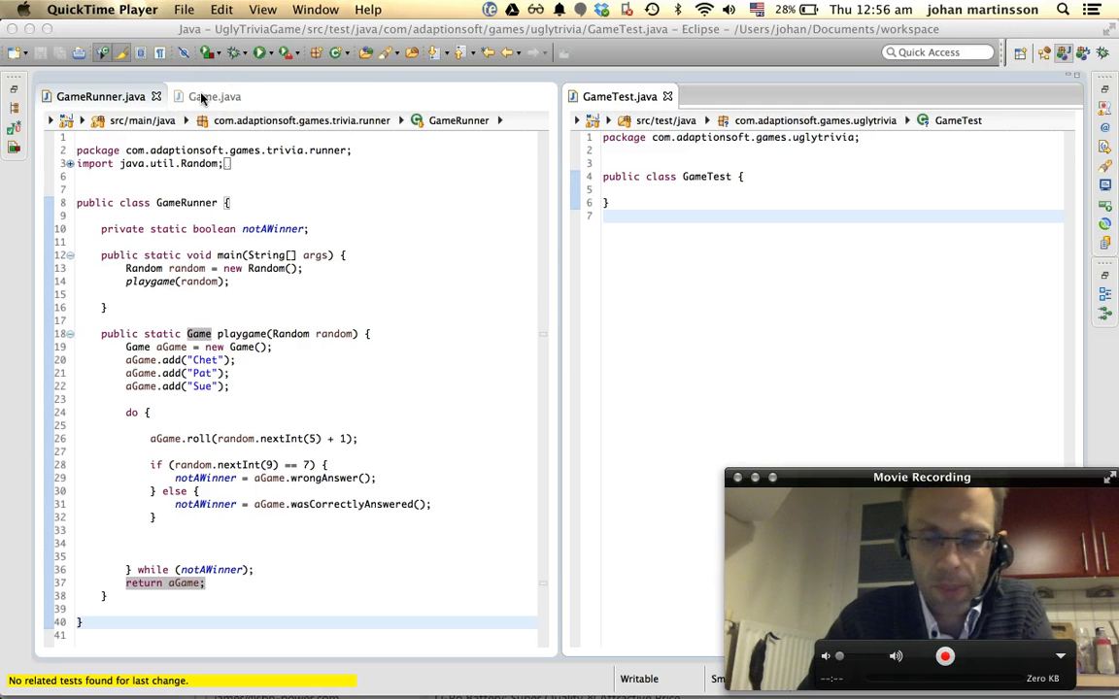
Step: Read through the Game class source, then return to GameRunner and the GameTest class
left_click(213, 97)
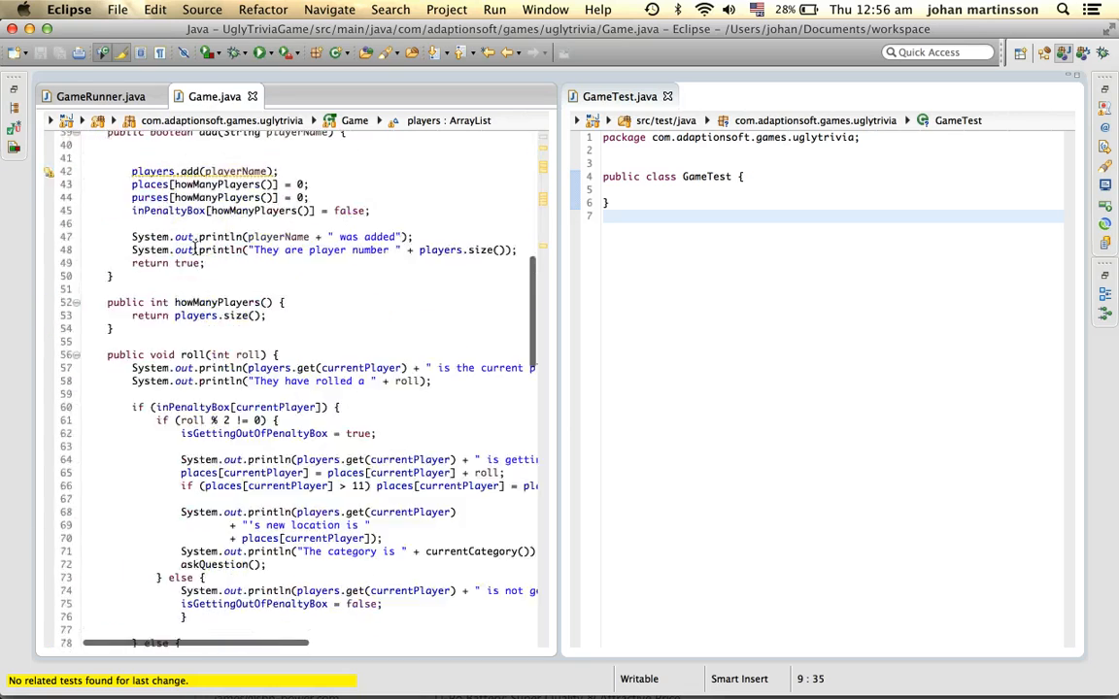
scroll("down", 3)
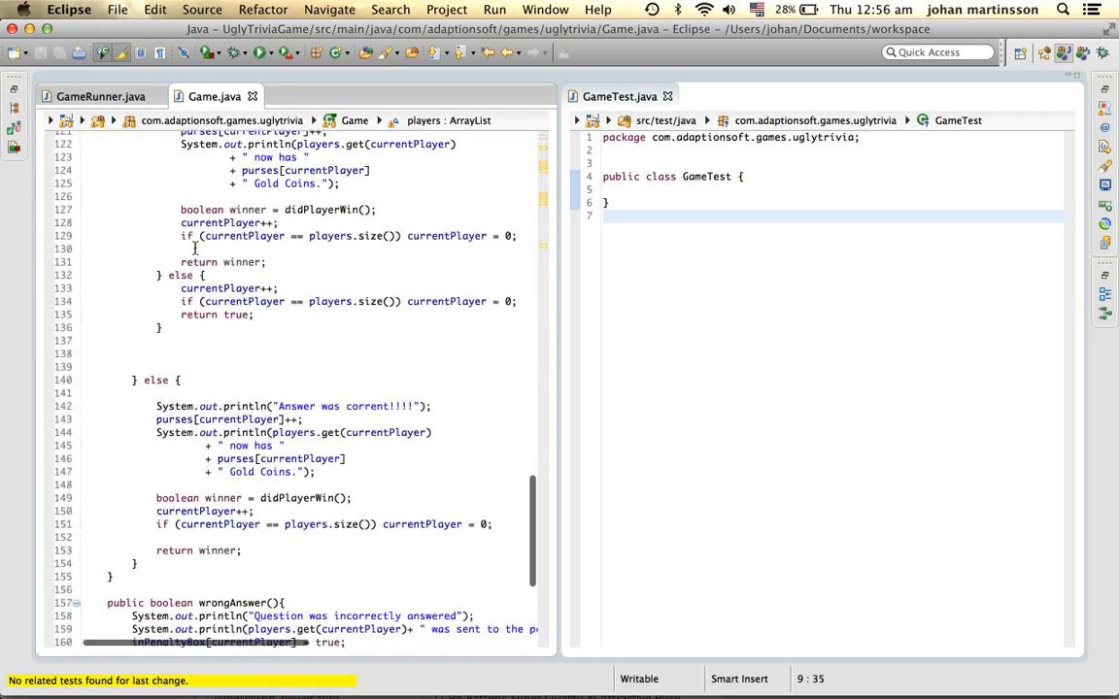
scroll("down", 3)
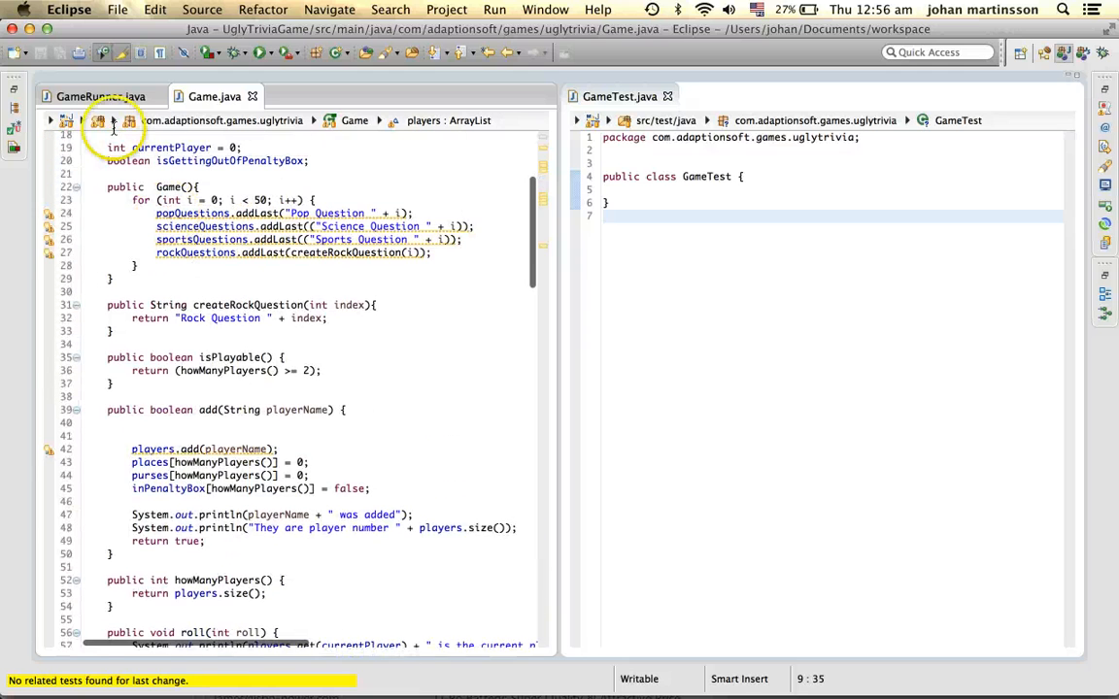
left_click(101, 97)
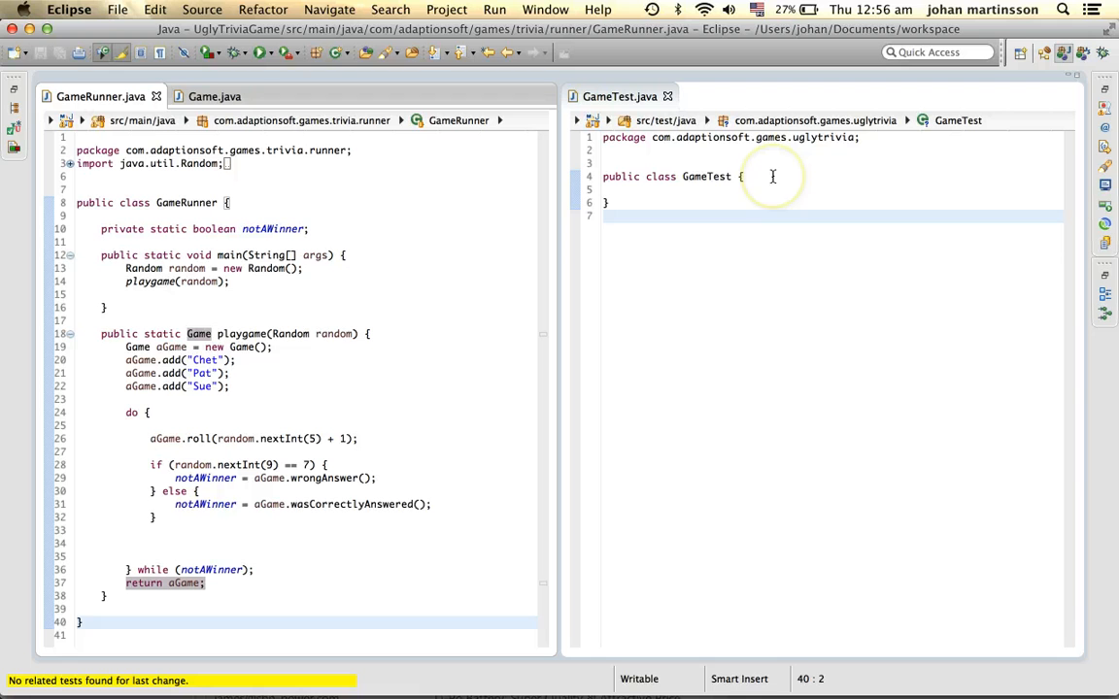
left_click(746, 176)
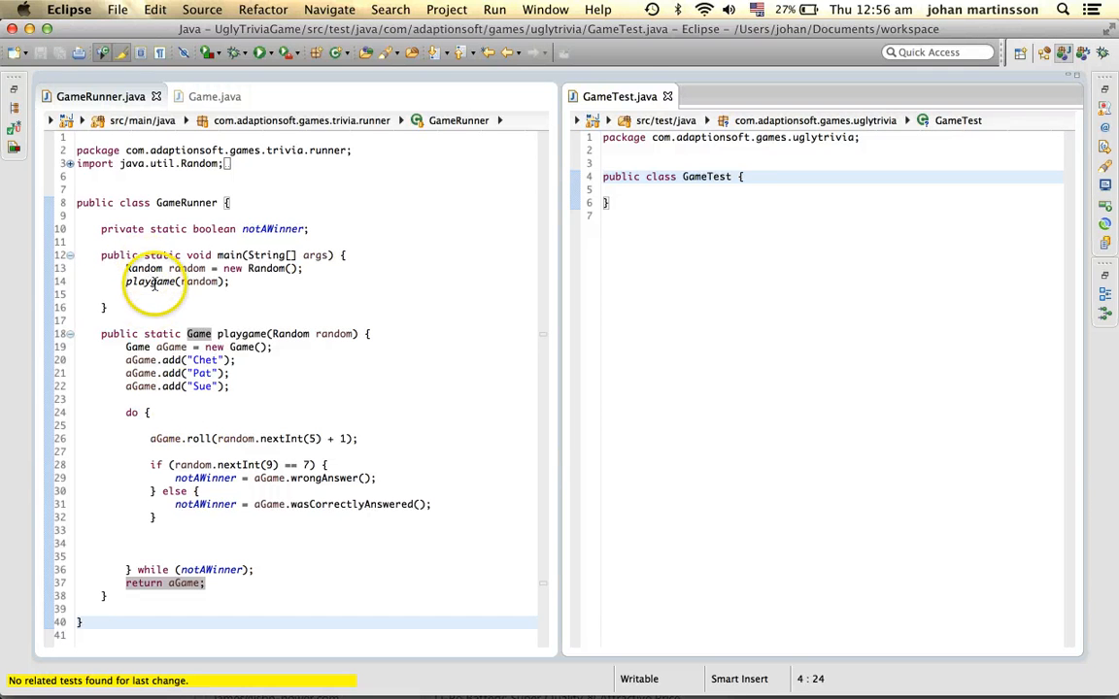
Step: Inline playgame into main at all invocations, deleting the method declaration
left_click(151, 281)
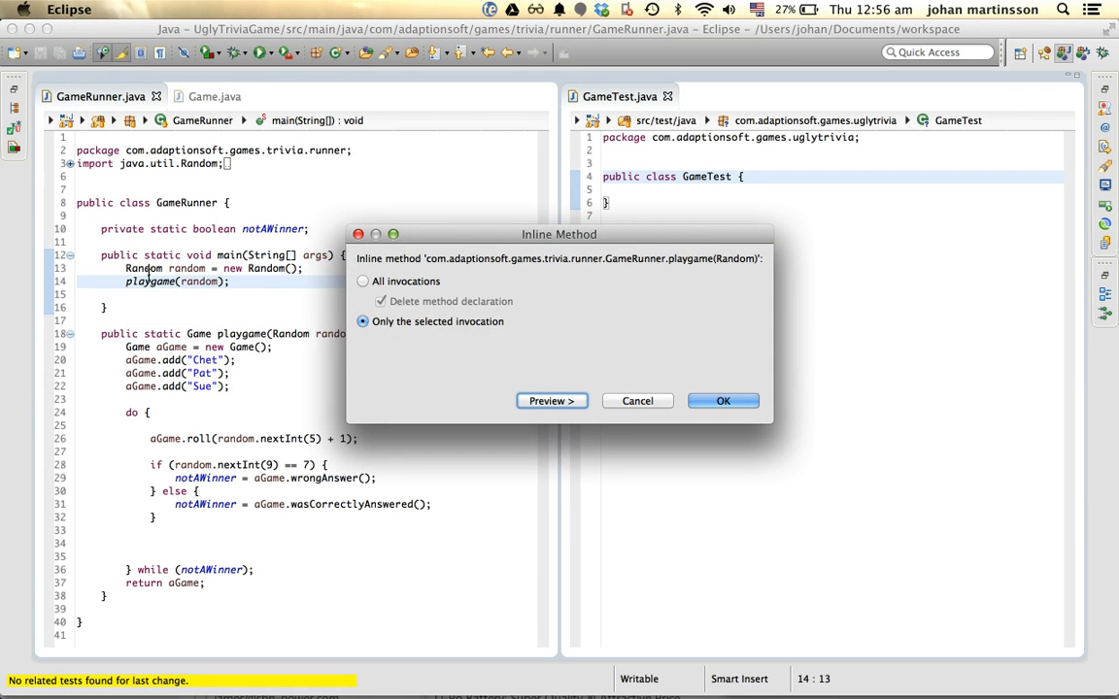
left_click(361, 280)
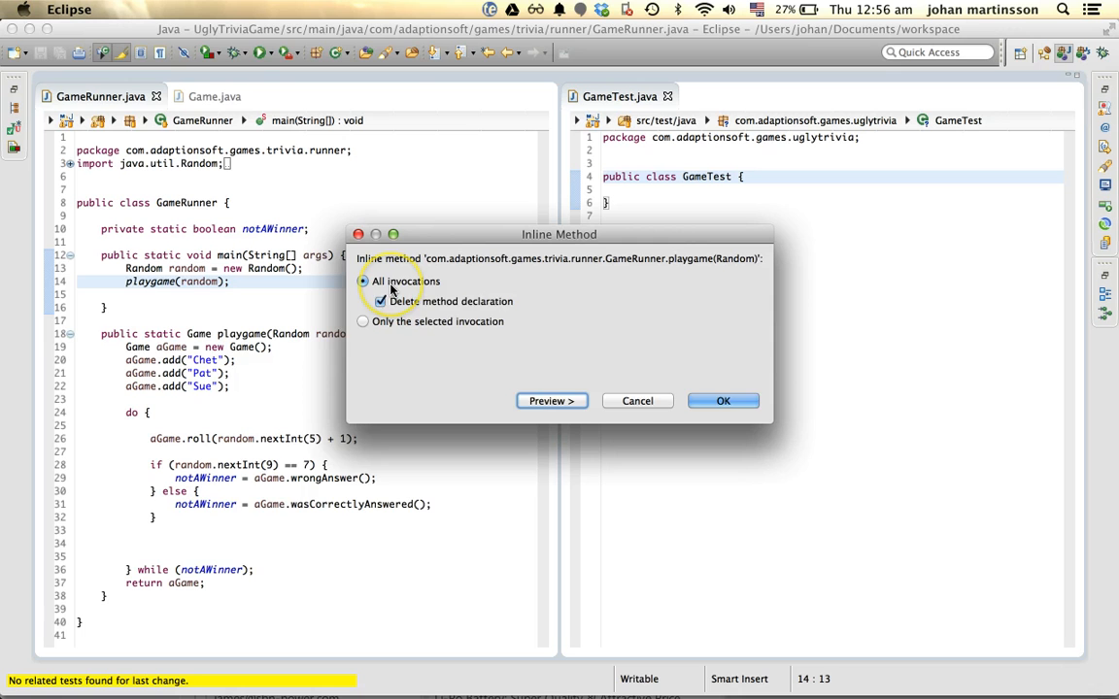
left_click(722, 400)
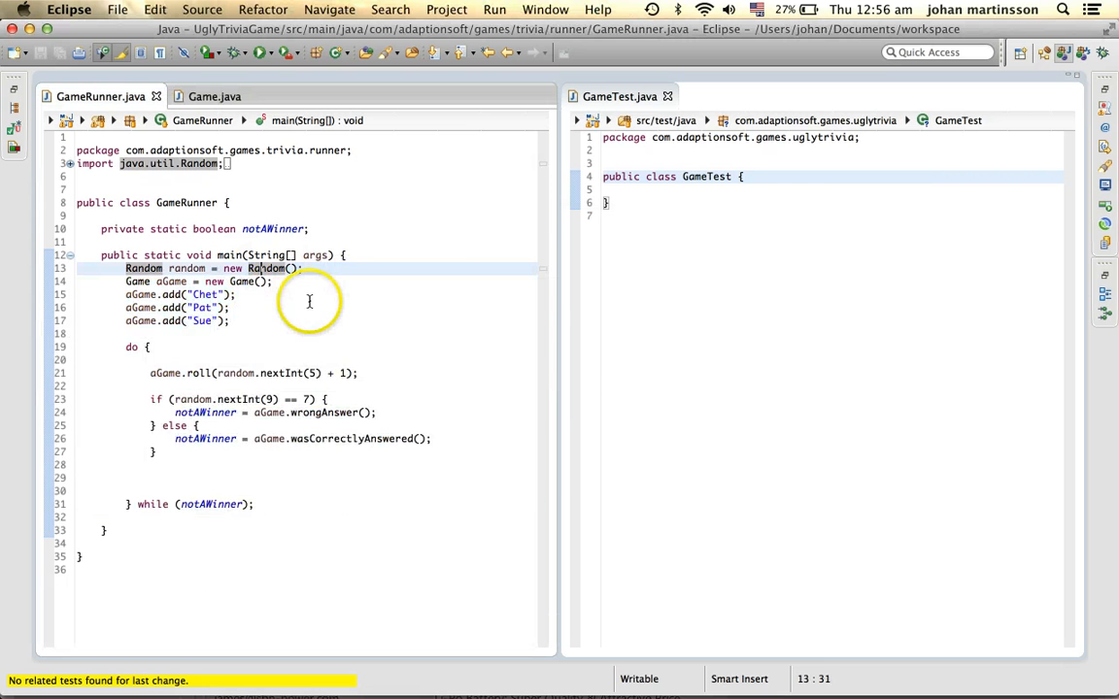
left_click(757, 183)
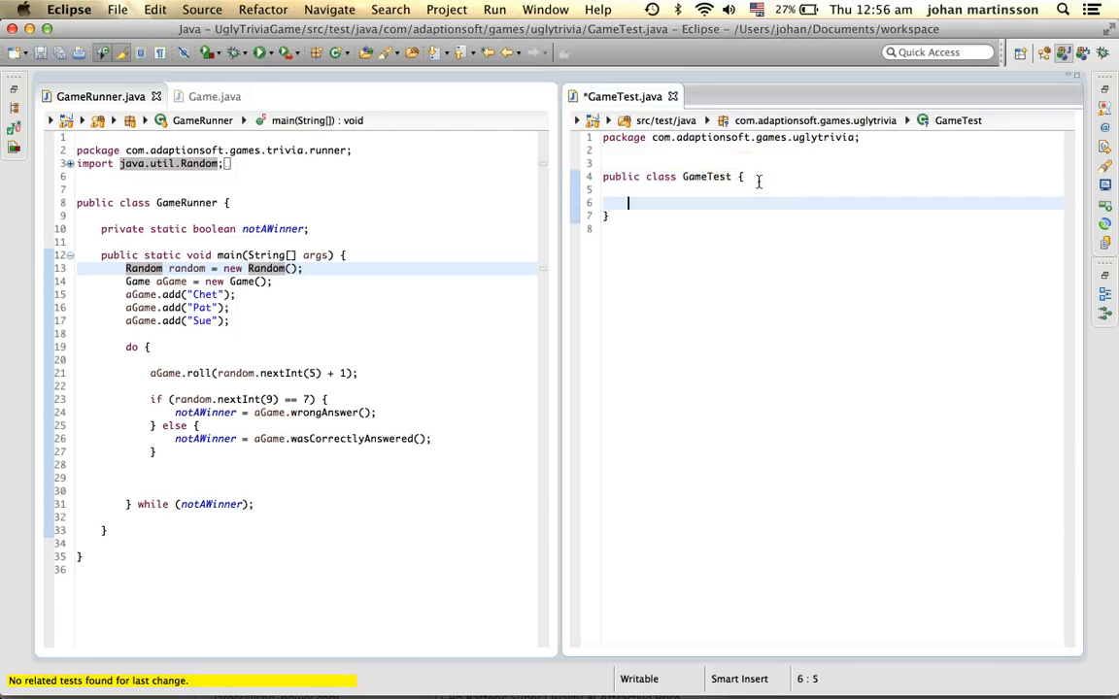
type("Test public void")
type("lockdown() throws Exception {")
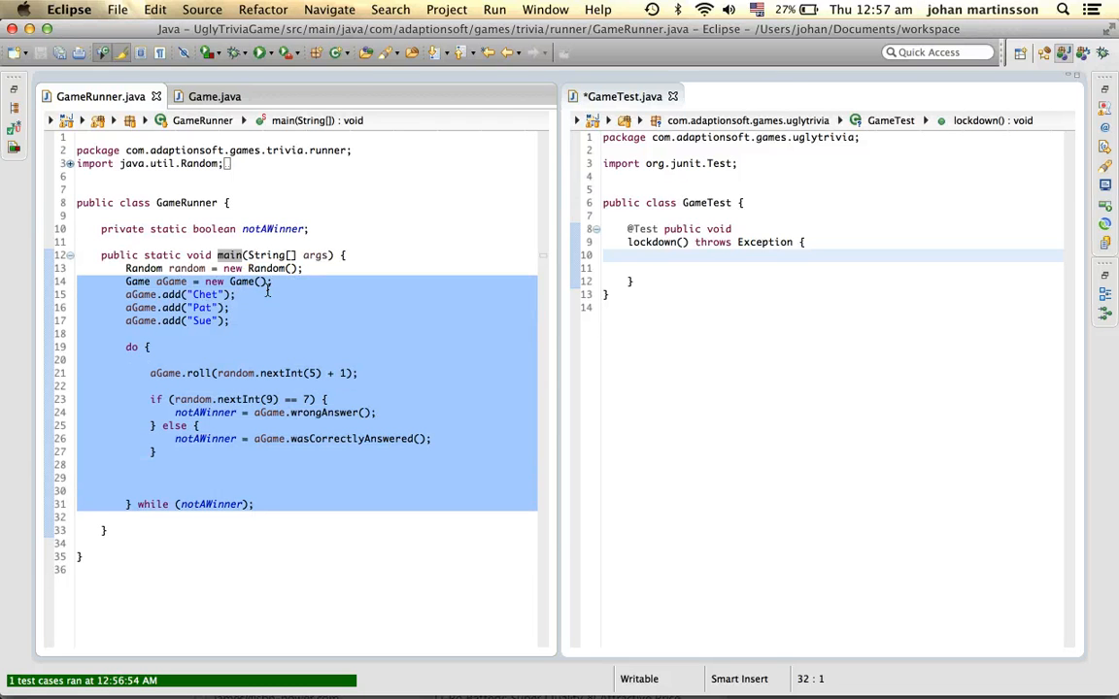
type("playgame")
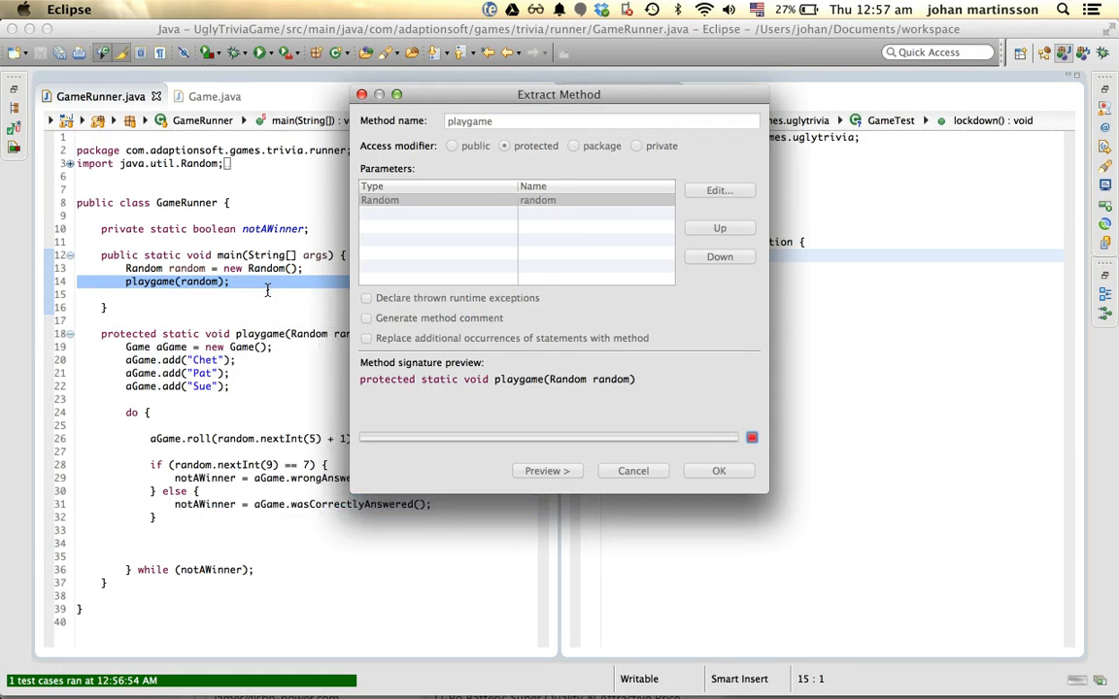
Step: Extract playgame(Random) and call GameRunner.playgame(new Random(12335)) from lockdown
left_click(719, 470)
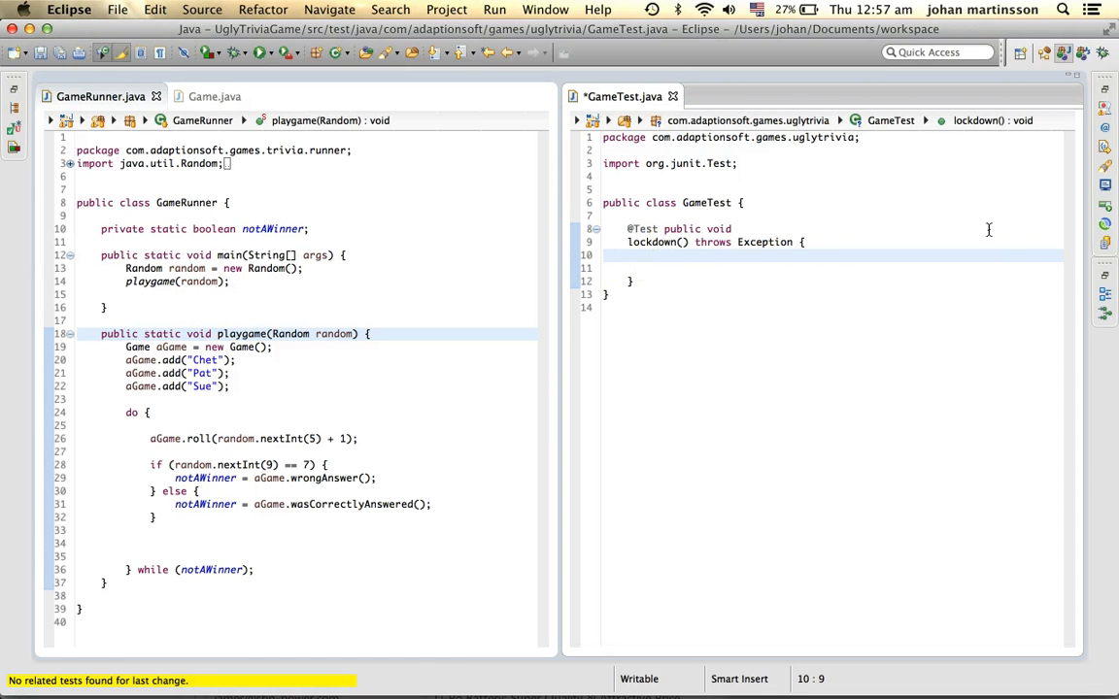
type("Gamer")
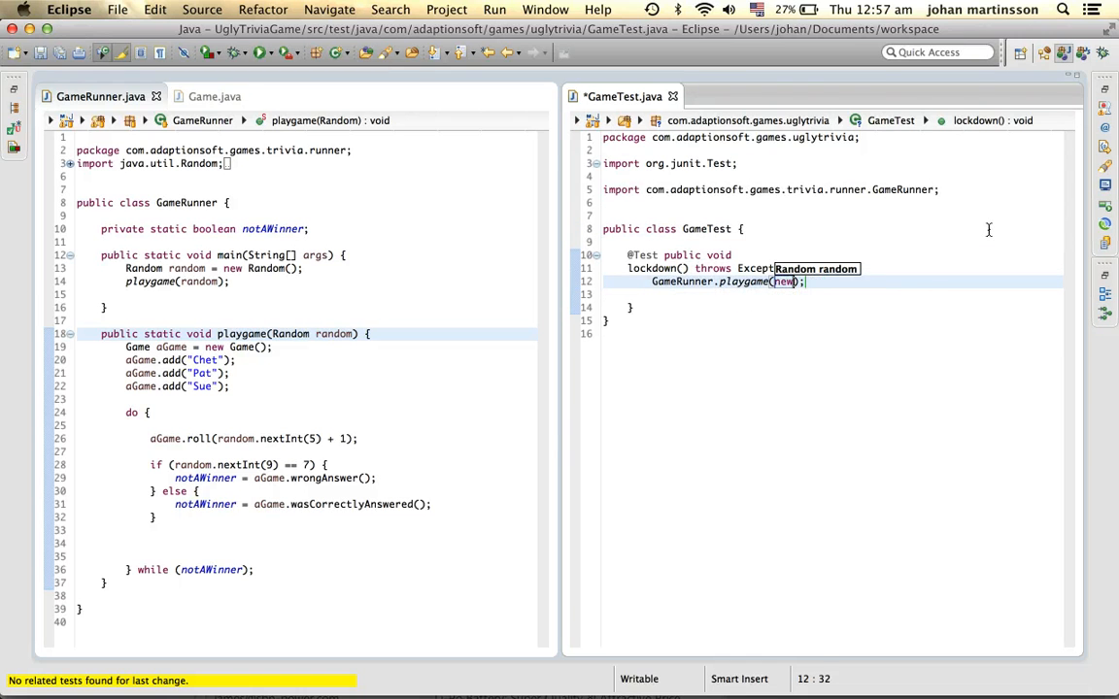
type("Random(12335")
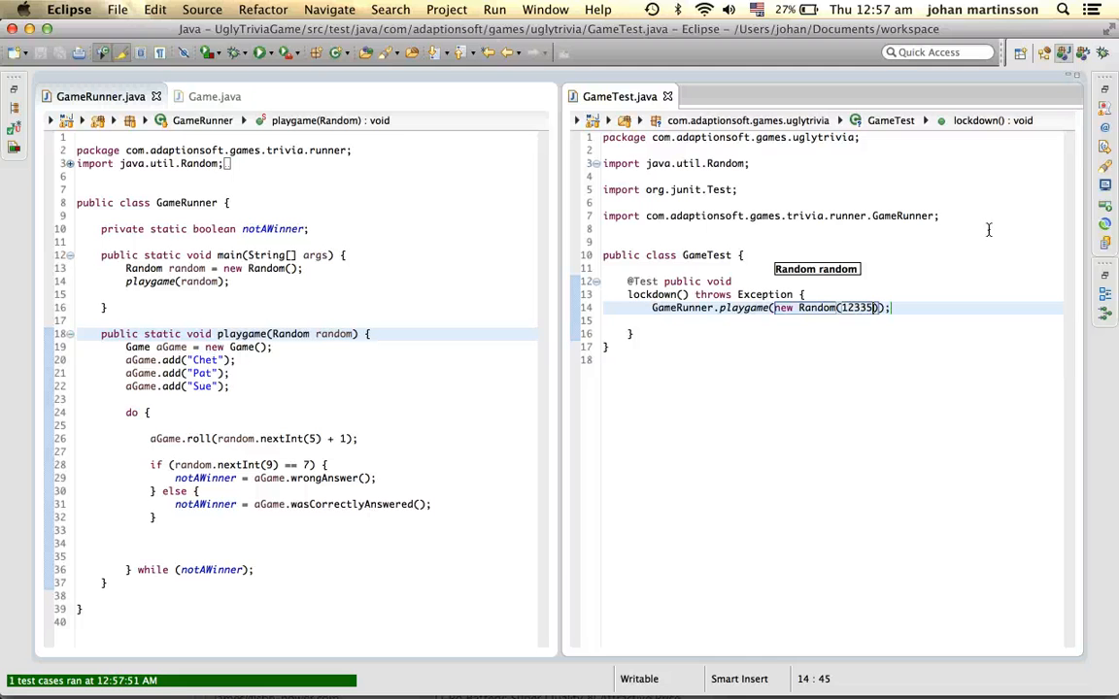
mouse_move(932, 233)
type("Game")
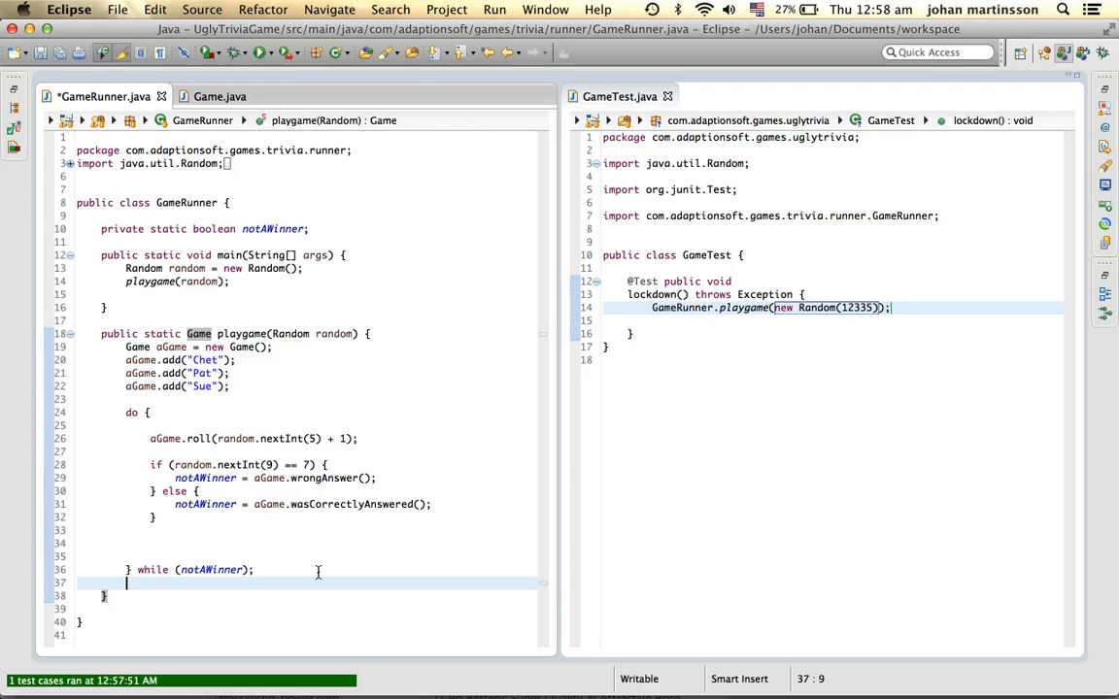
Step: Make playgame return aGame and keep its result in a local game variable in the test
type("return")
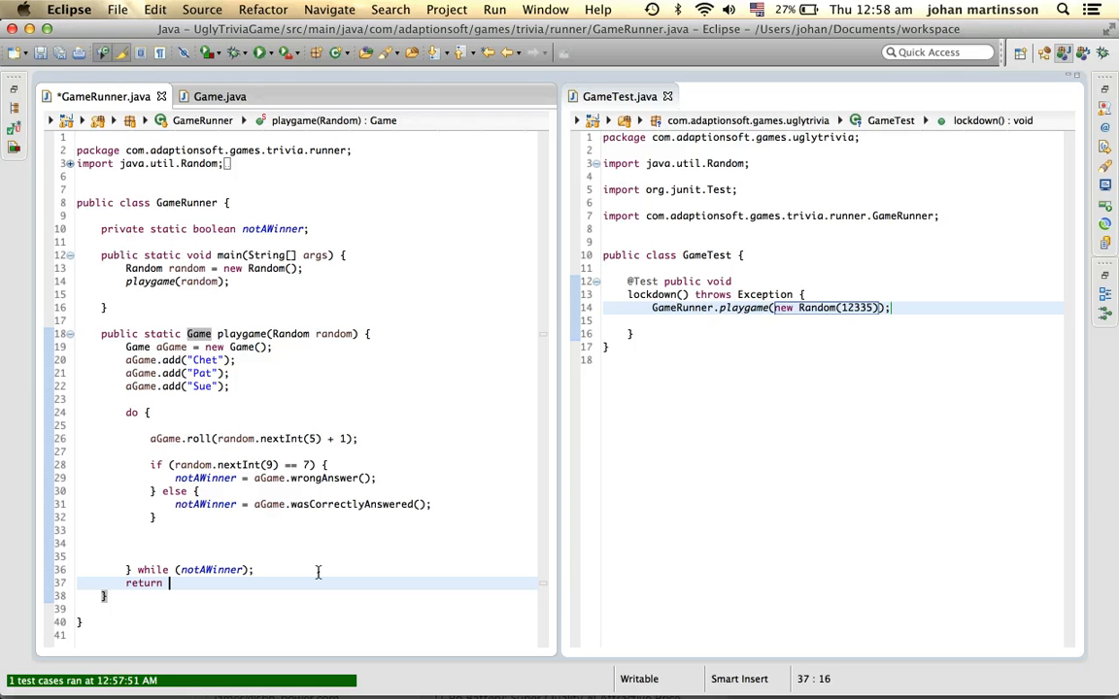
type("aGame;")
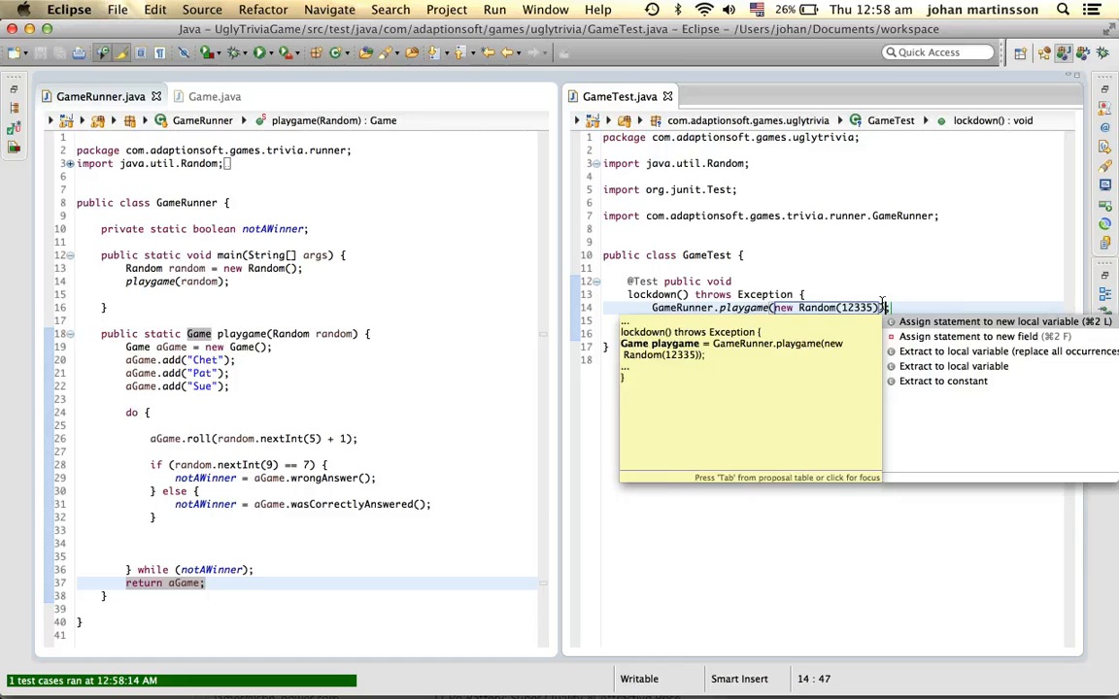
left_click(994, 323)
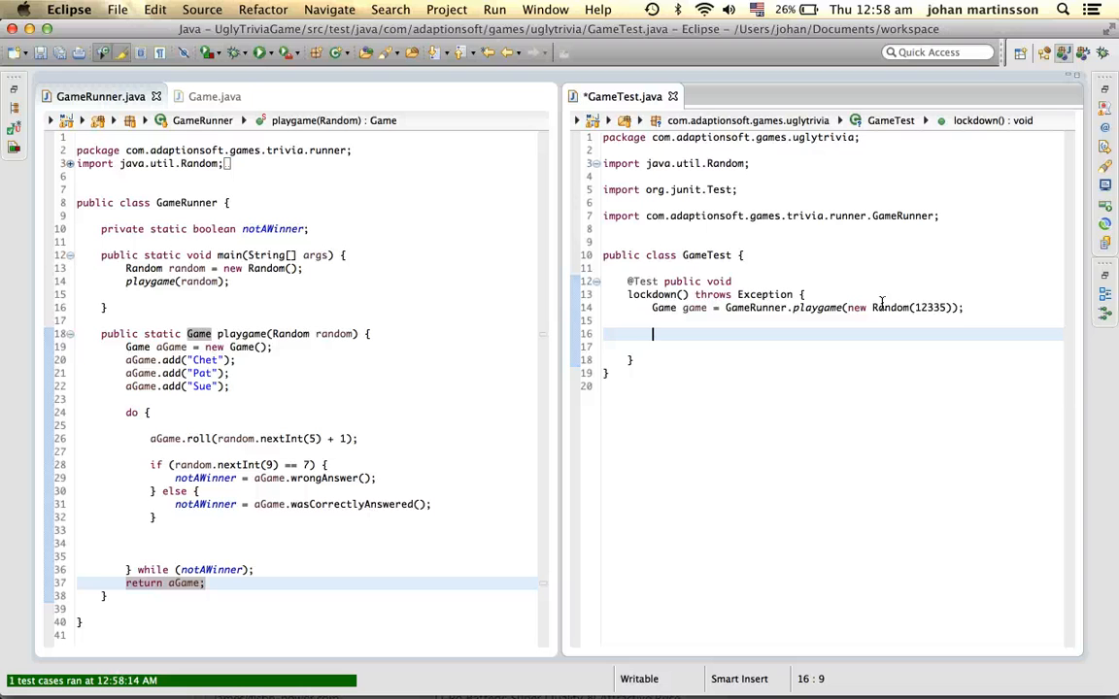
Step: Verify the game with Approvals.verify in the lockdown test
type("Approvals")
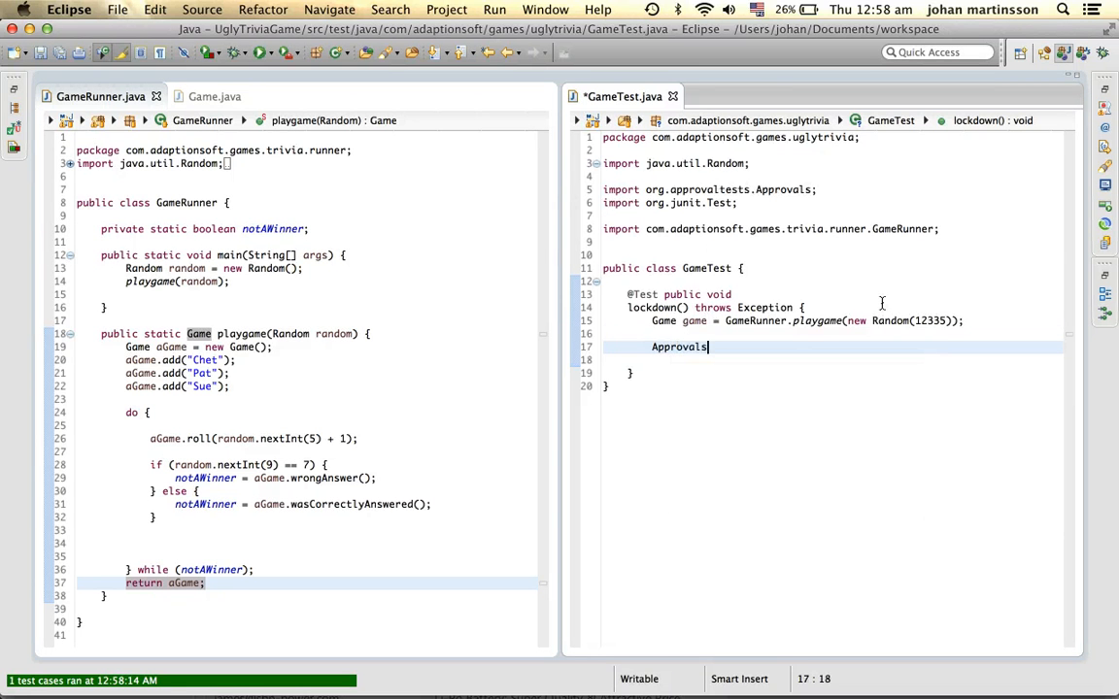
type(".verif")
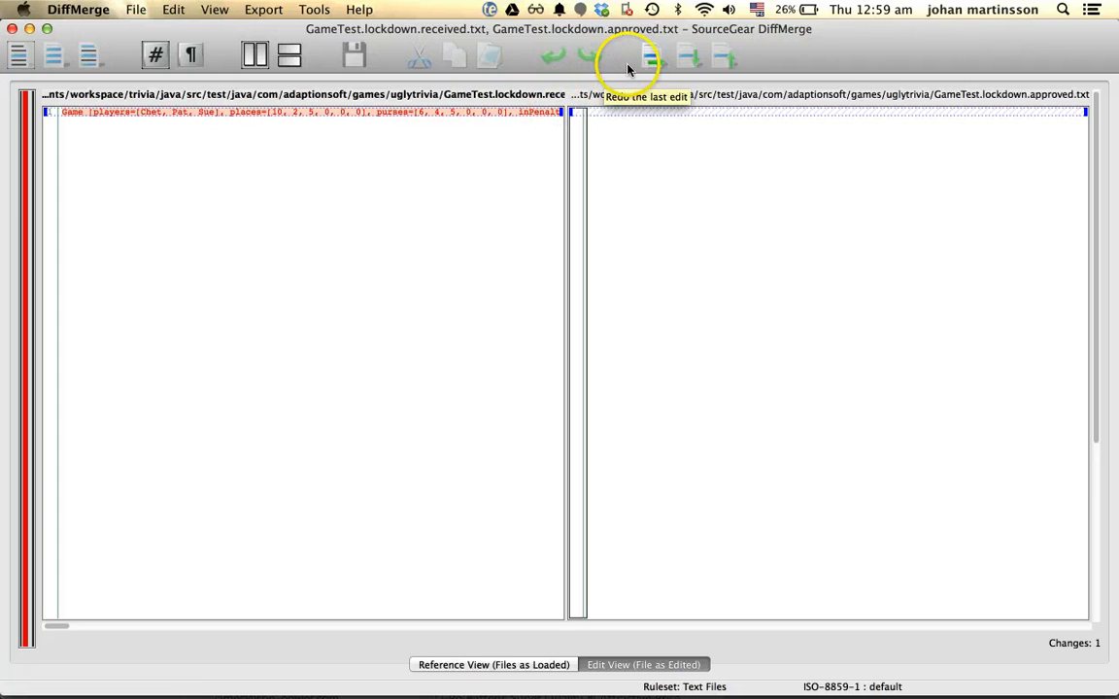
Step: Review the received game state against the empty approved file in DiffMerge
left_click(651, 54)
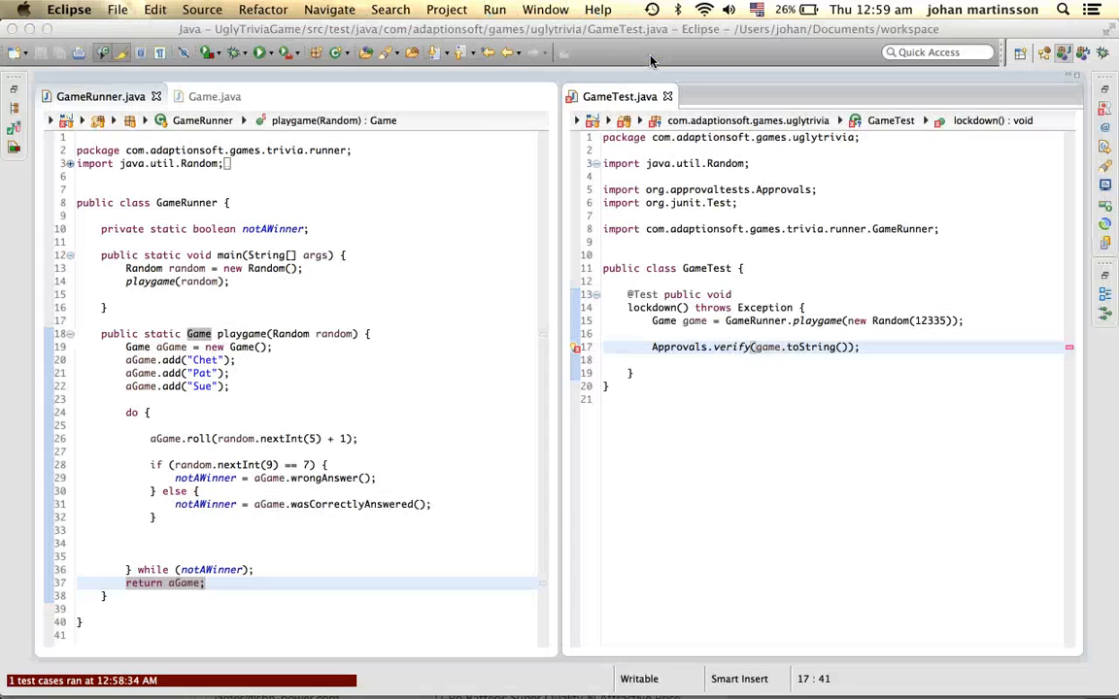
Step: Run lockdown with coverage (73.8%) and inspect Game's covered and missed lines
left_click(699, 268)
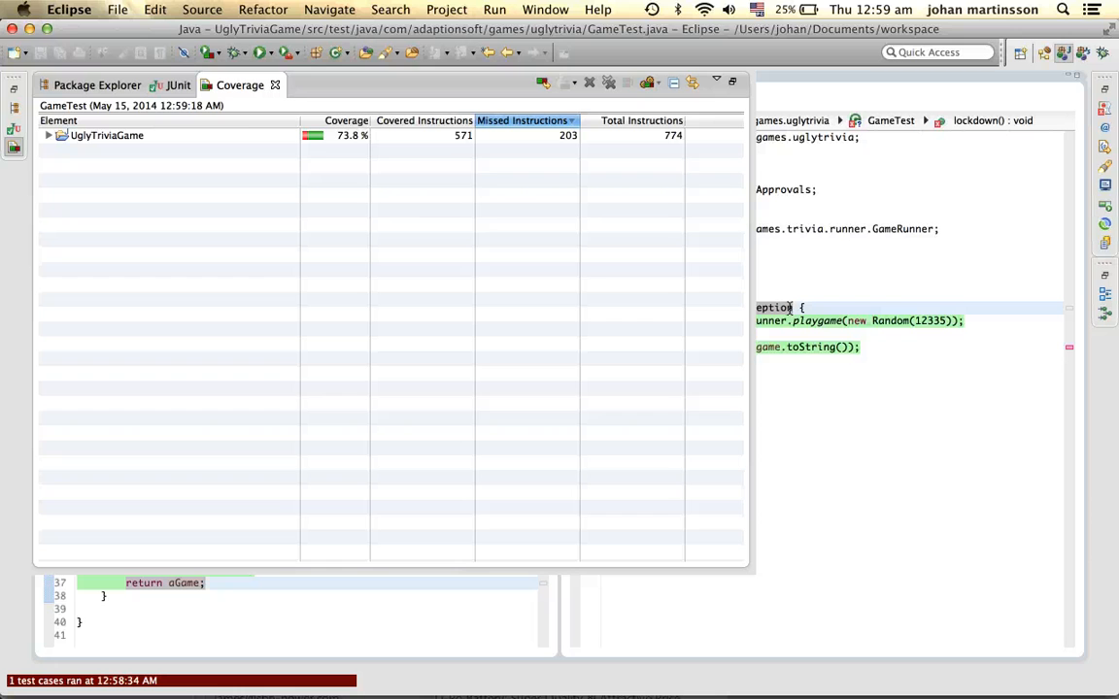
left_click(107, 136)
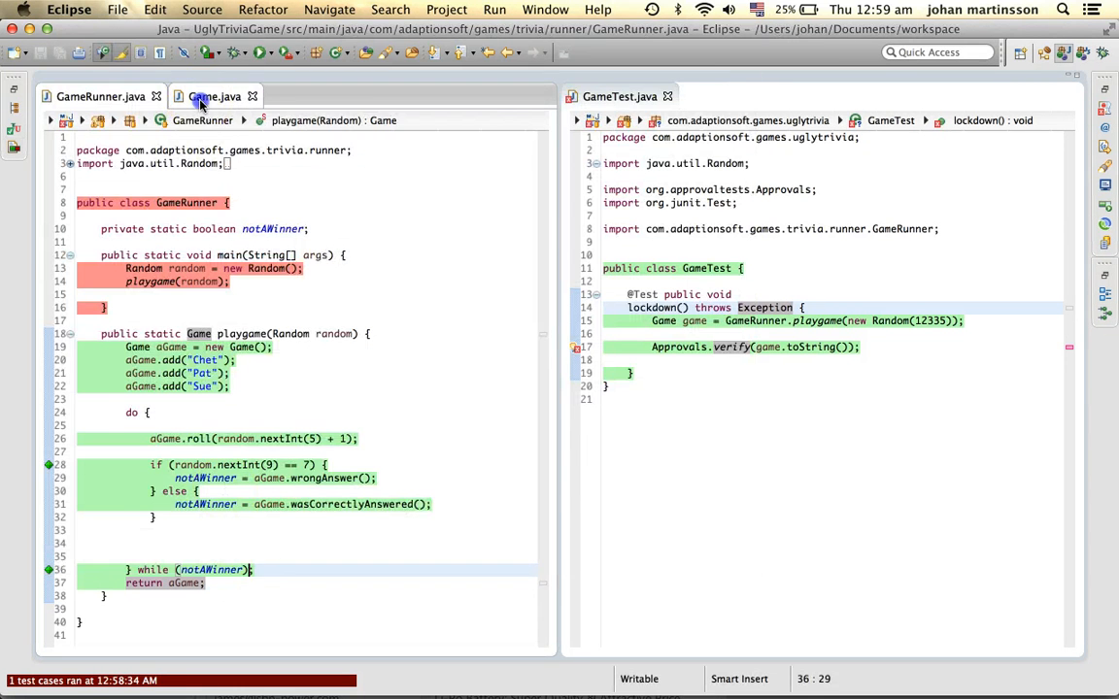
left_click(214, 97)
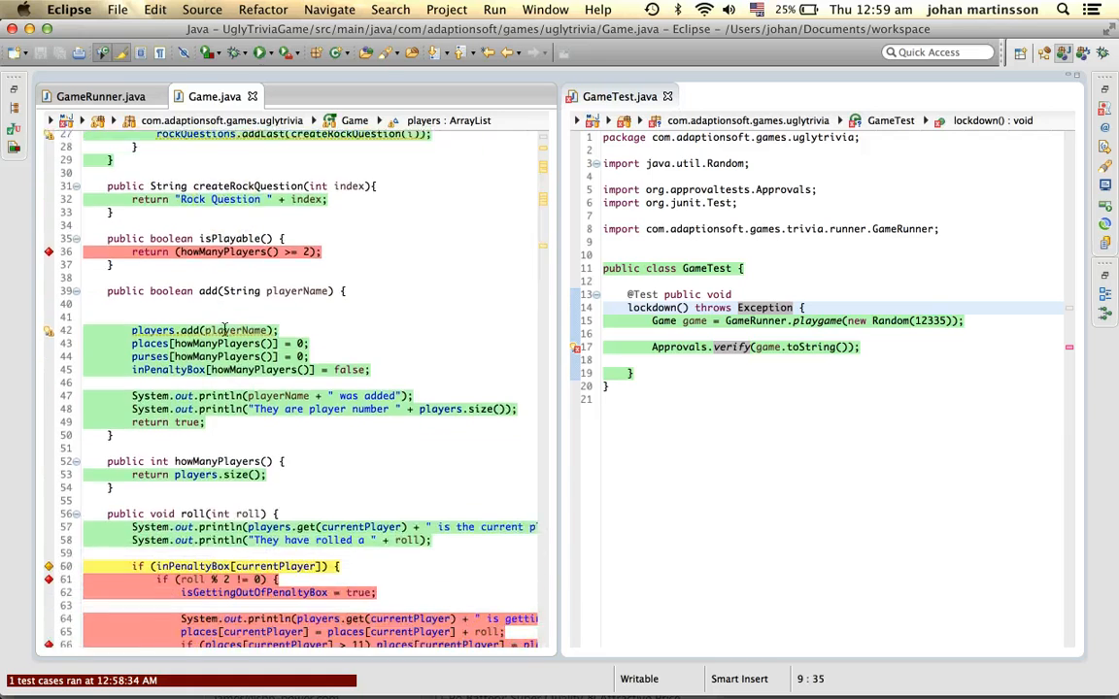
scroll("down", 3)
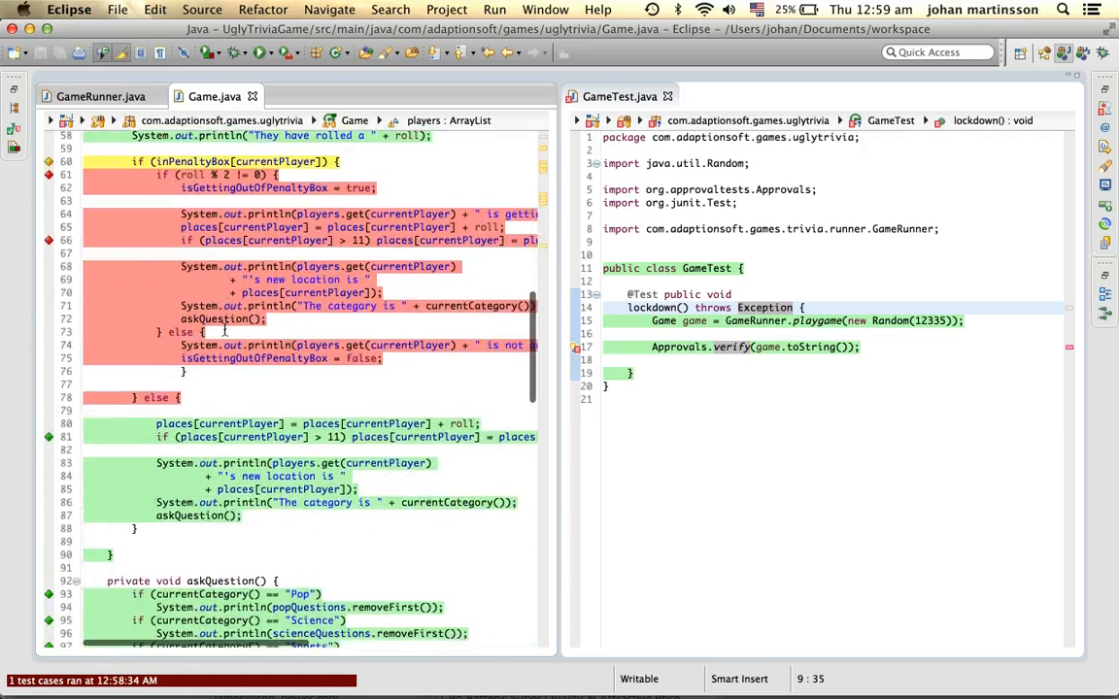
scroll("down", 3)
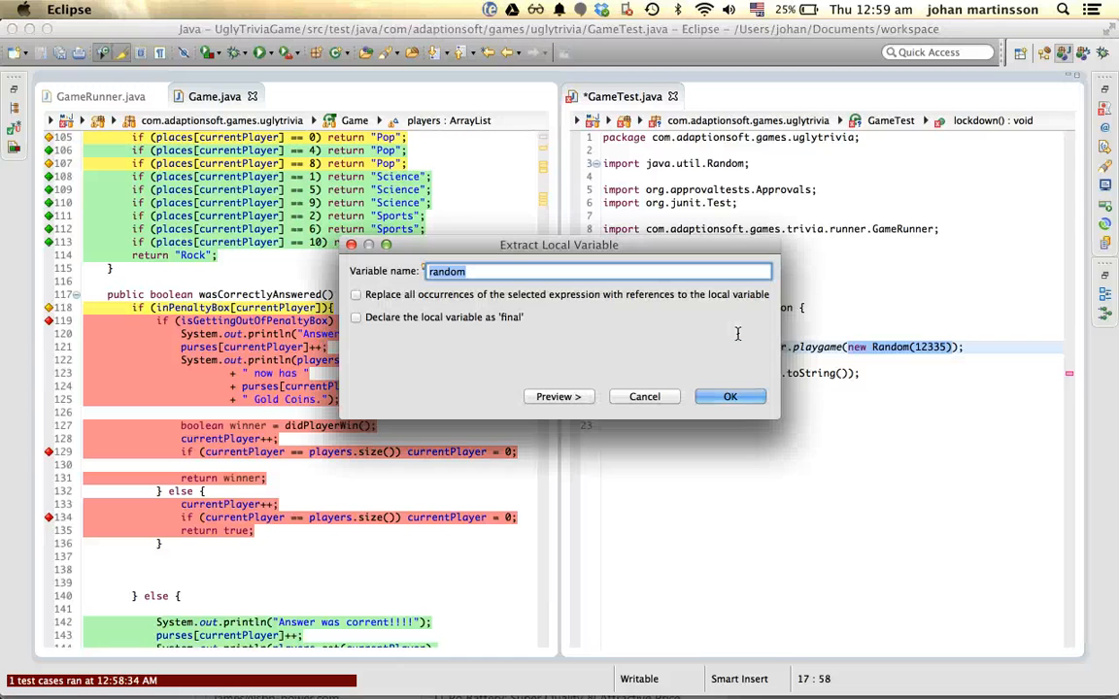
Step: Extract new Random(12335) into a local variable named random
left_click(730, 396)
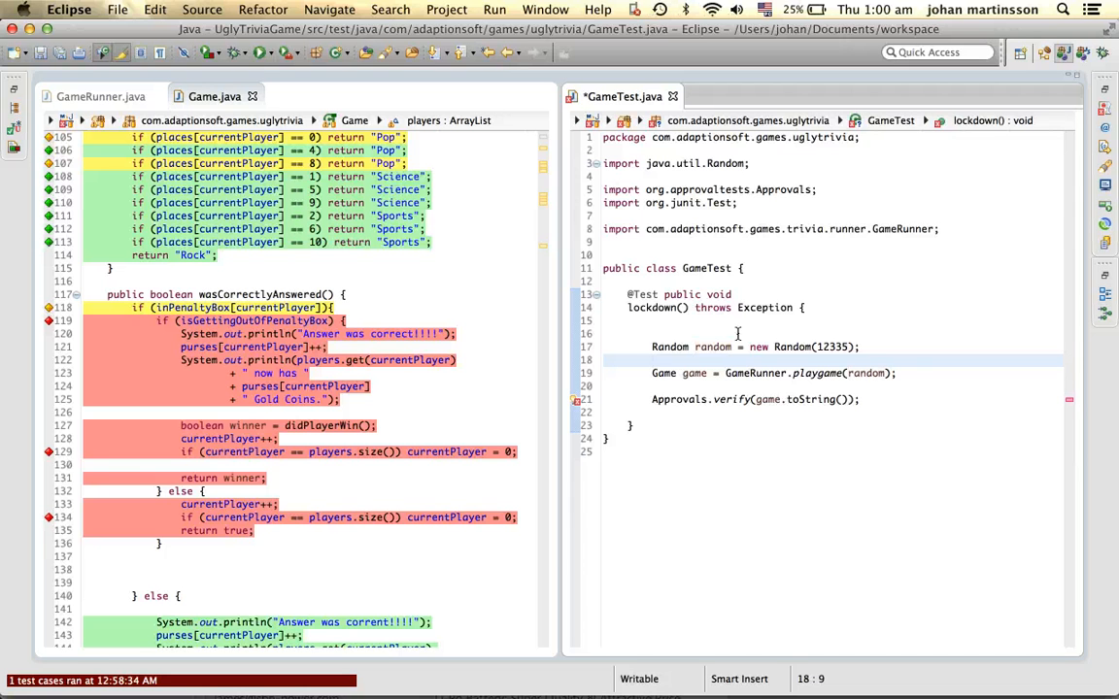
Step: Build a List<Game> games filled by a for loop of playgame(random), importing java.util.List and ArrayList
type("List<argType> name = new ArrayList<argType>();")
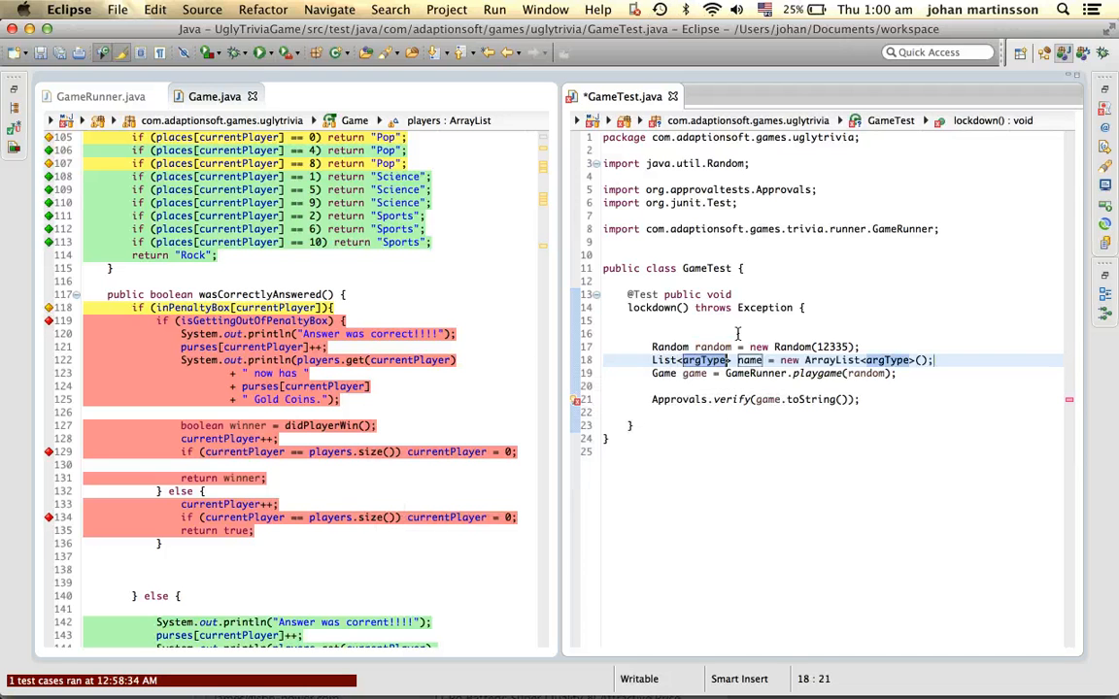
type("Game")
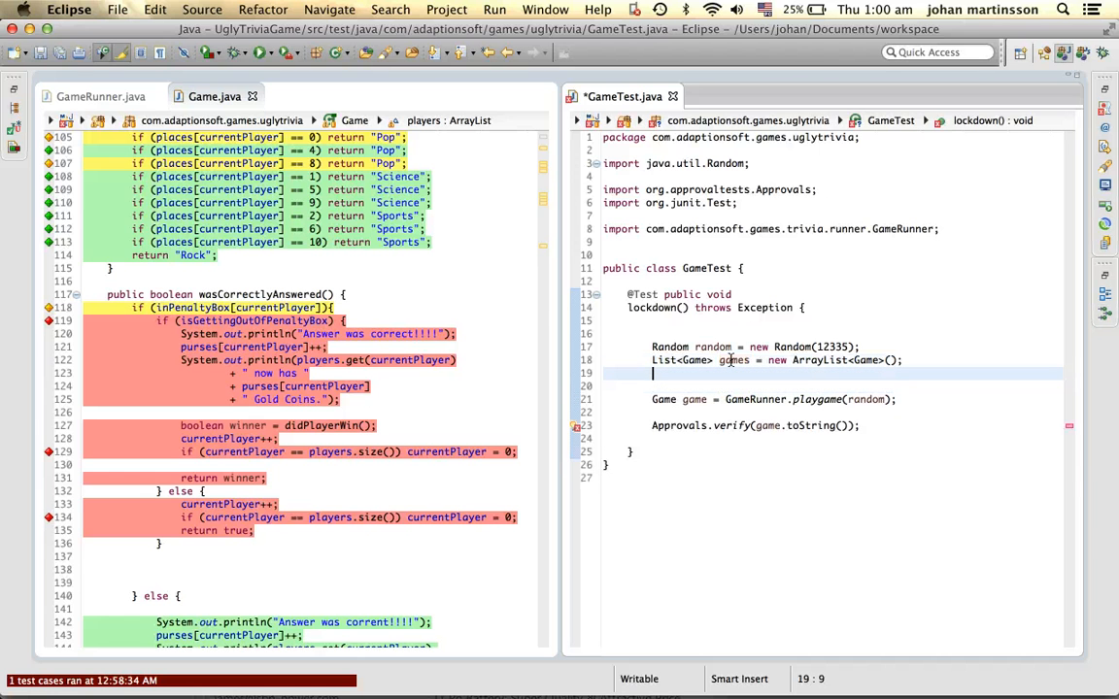
type("for")
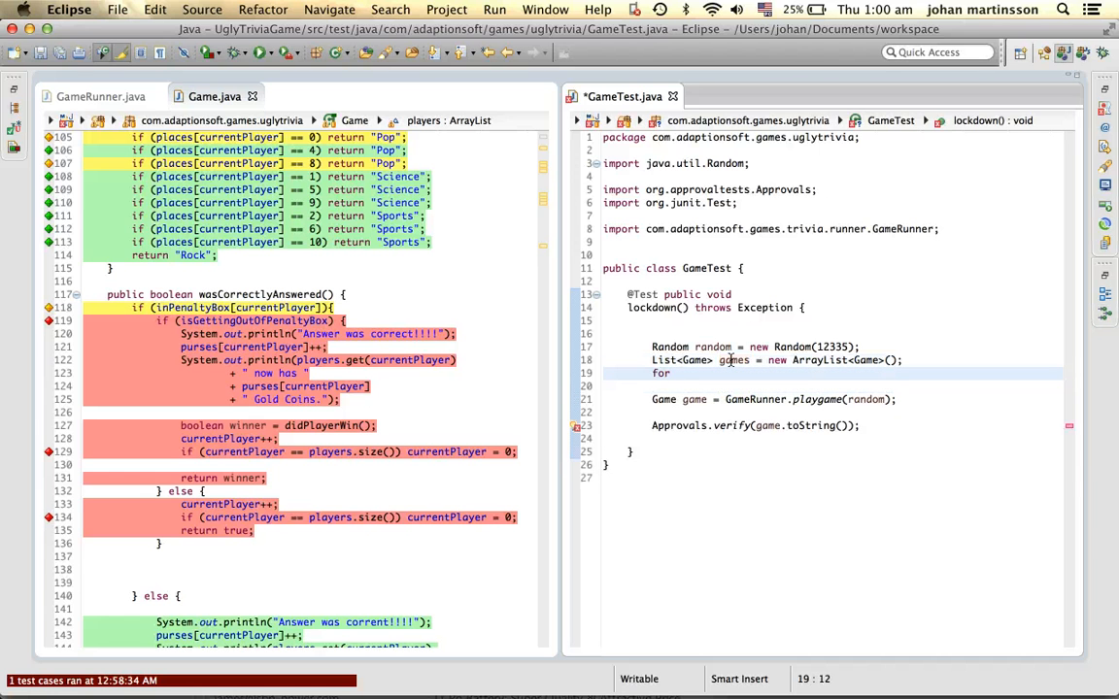
type("(int i = 0; i < array.length; i++) {")
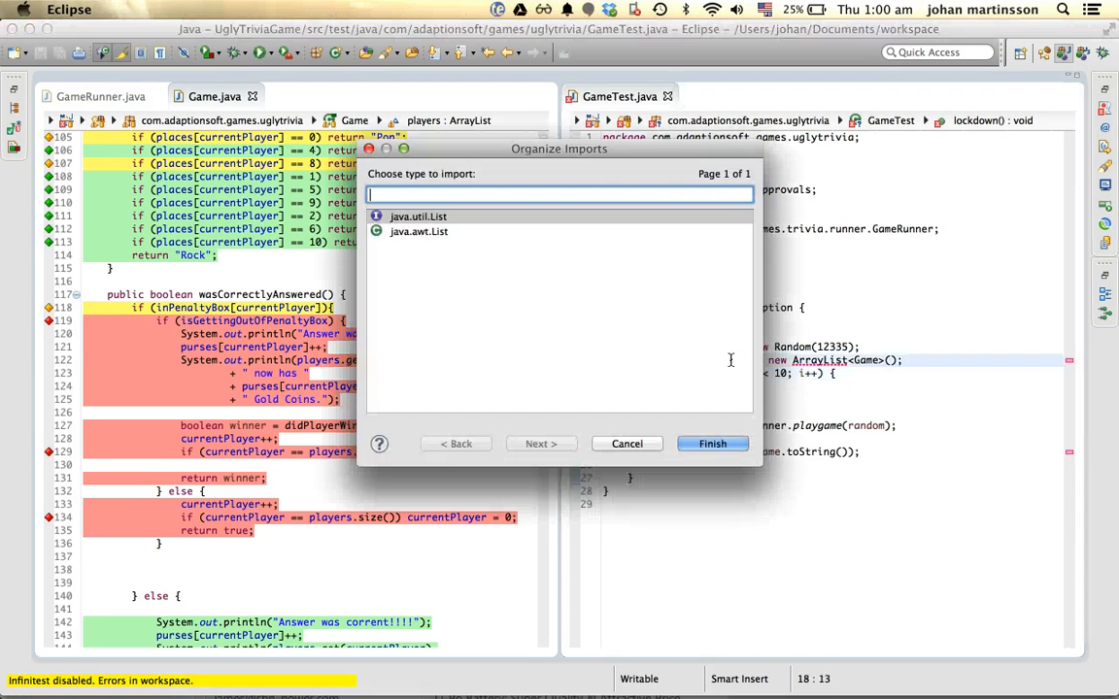
left_click(711, 442)
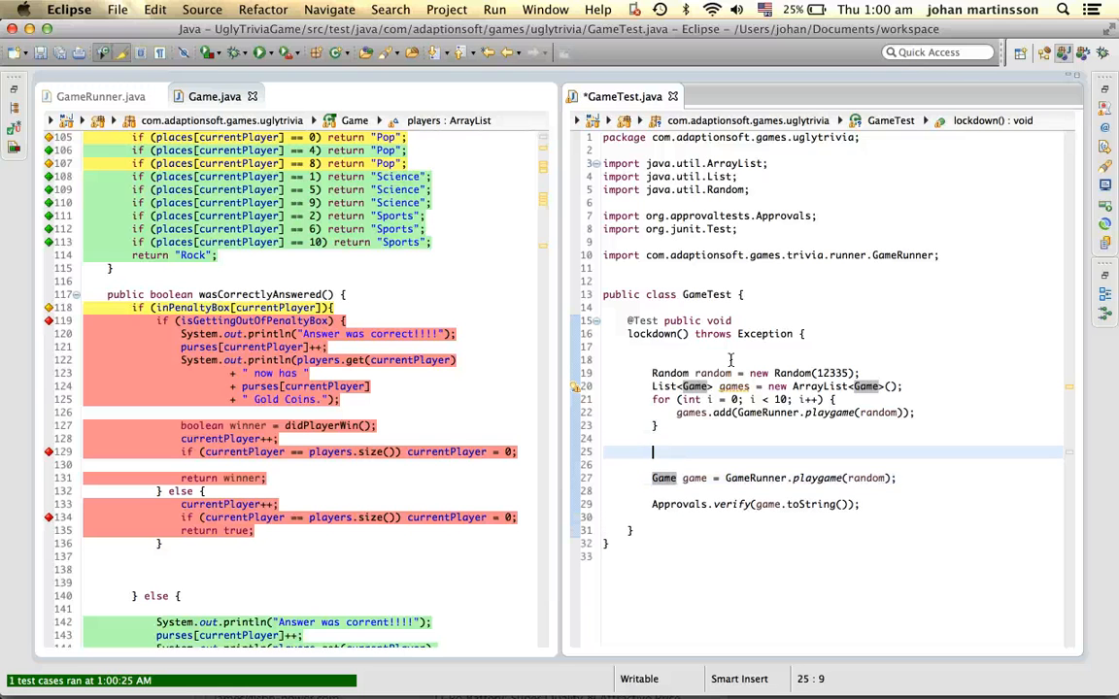
Step: Verify the whole games list with Approvals.verifyAll("game", games) and run the test
type("Approvals.ver")
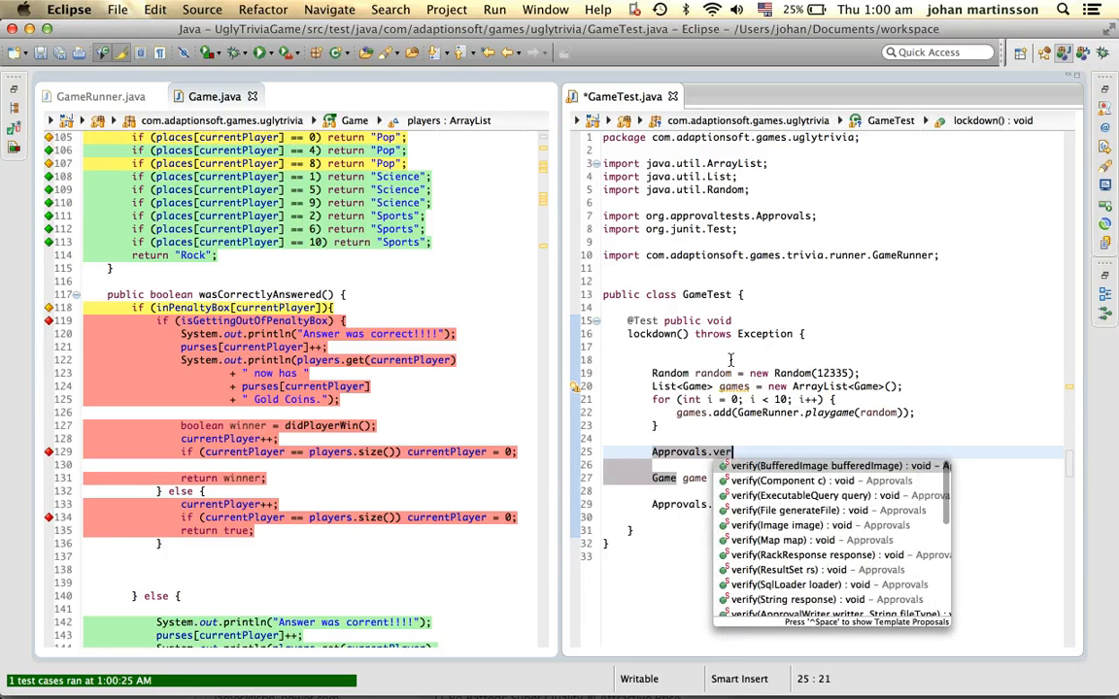
type("ifyall")
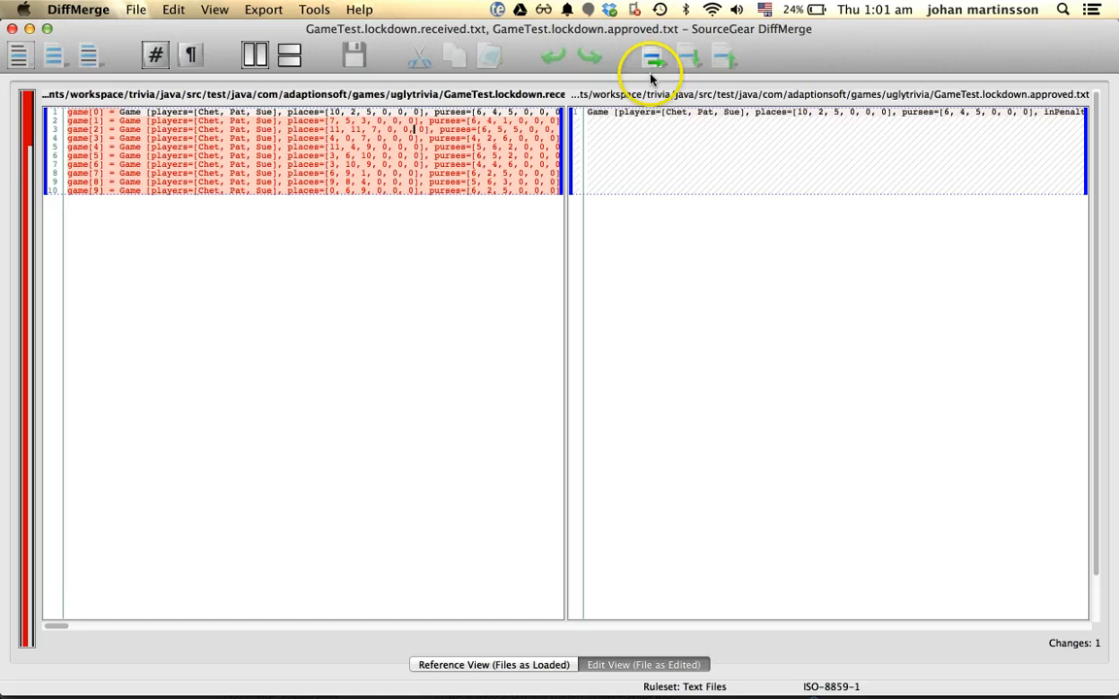
Step: Copy the ten-game received output into the approved file and accept the changed-file prompt
left_click(651, 54)
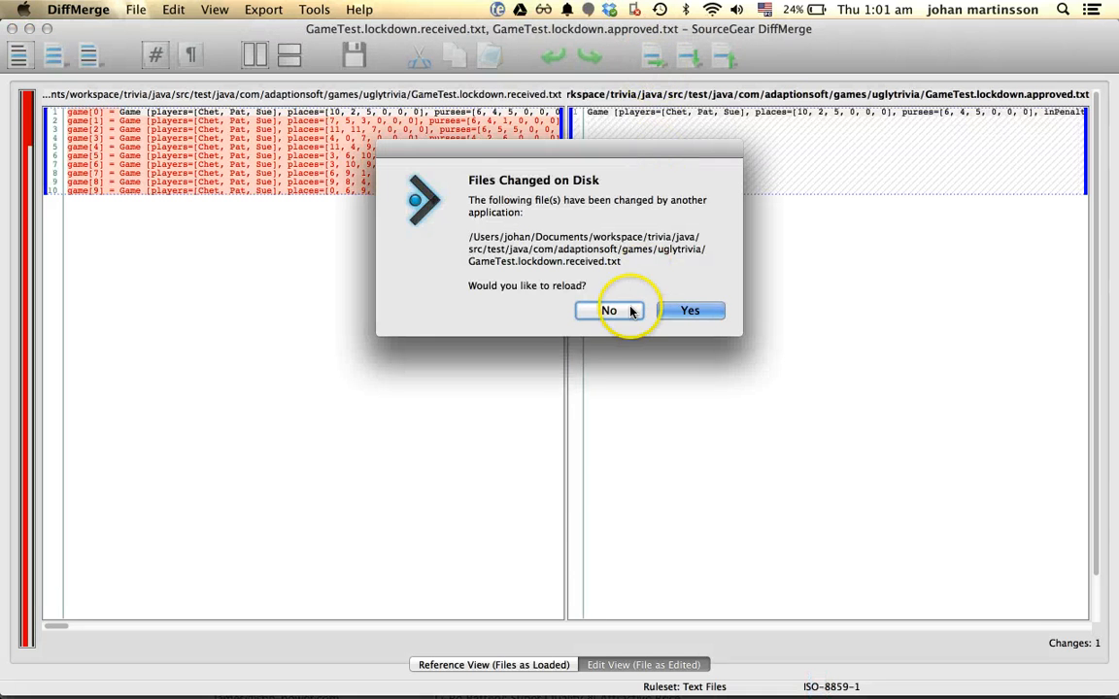
left_click(607, 311)
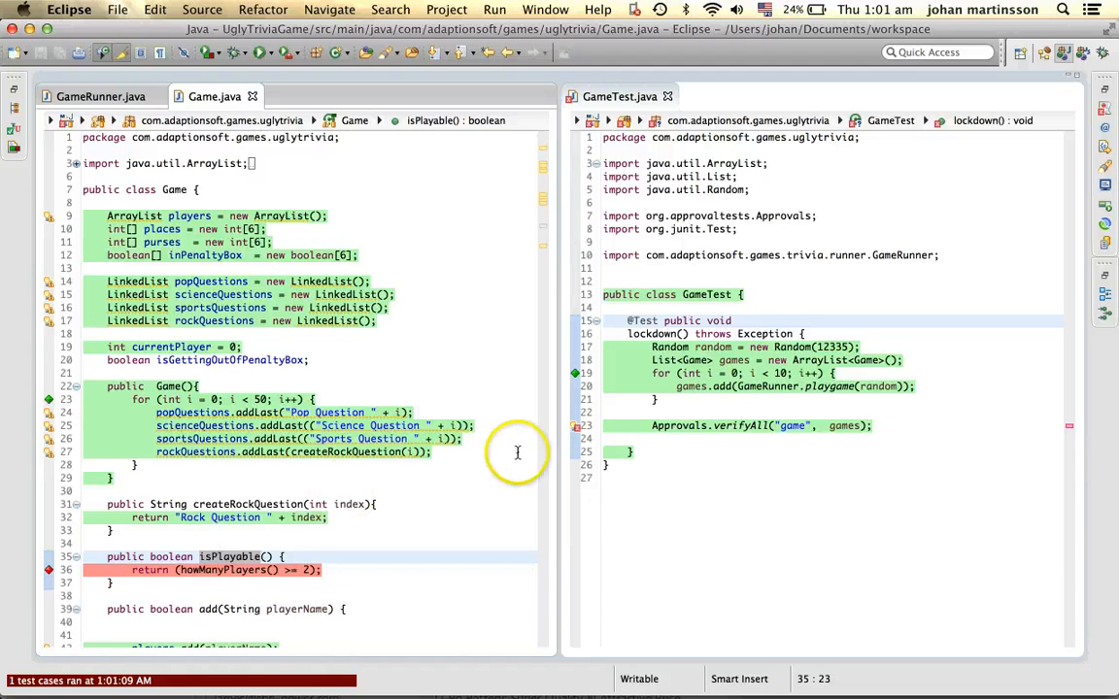
Step: Return to the test editor and scroll through Game.java reading the add and roll coverage lines
left_click(697, 373)
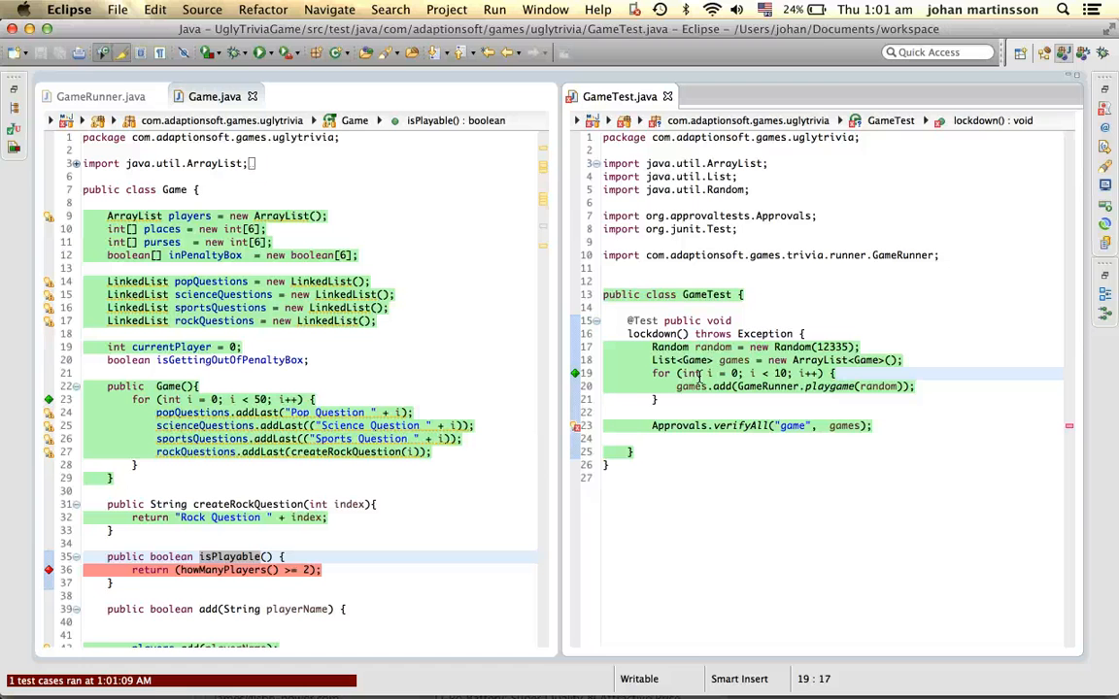
mouse_move(697, 373)
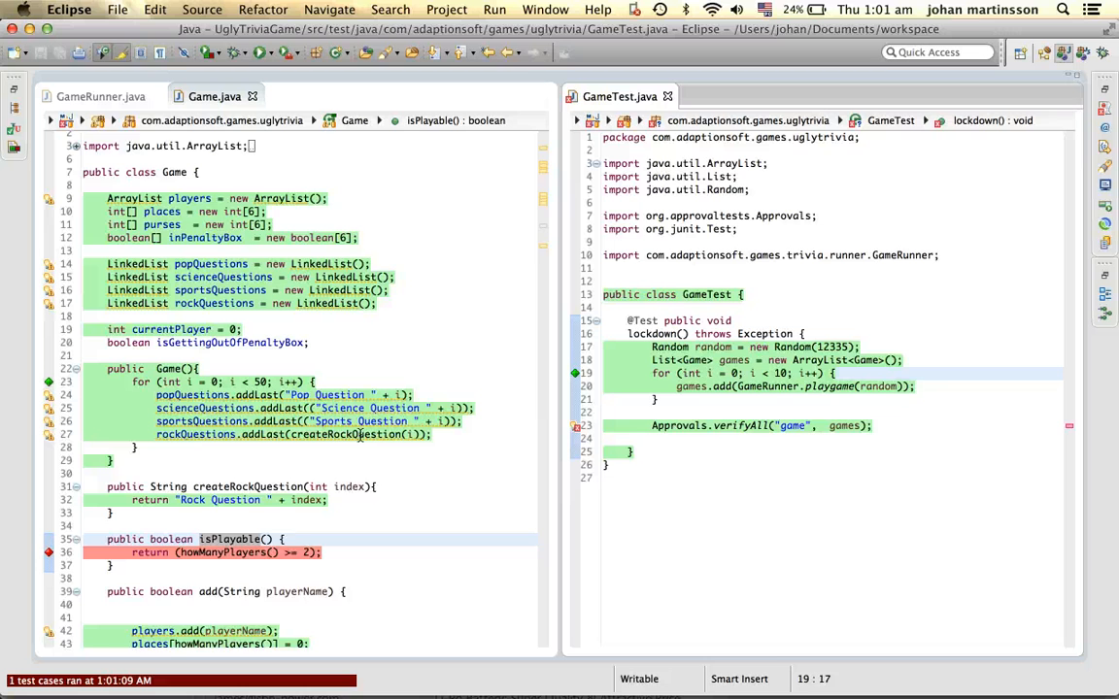
scroll("down", 3)
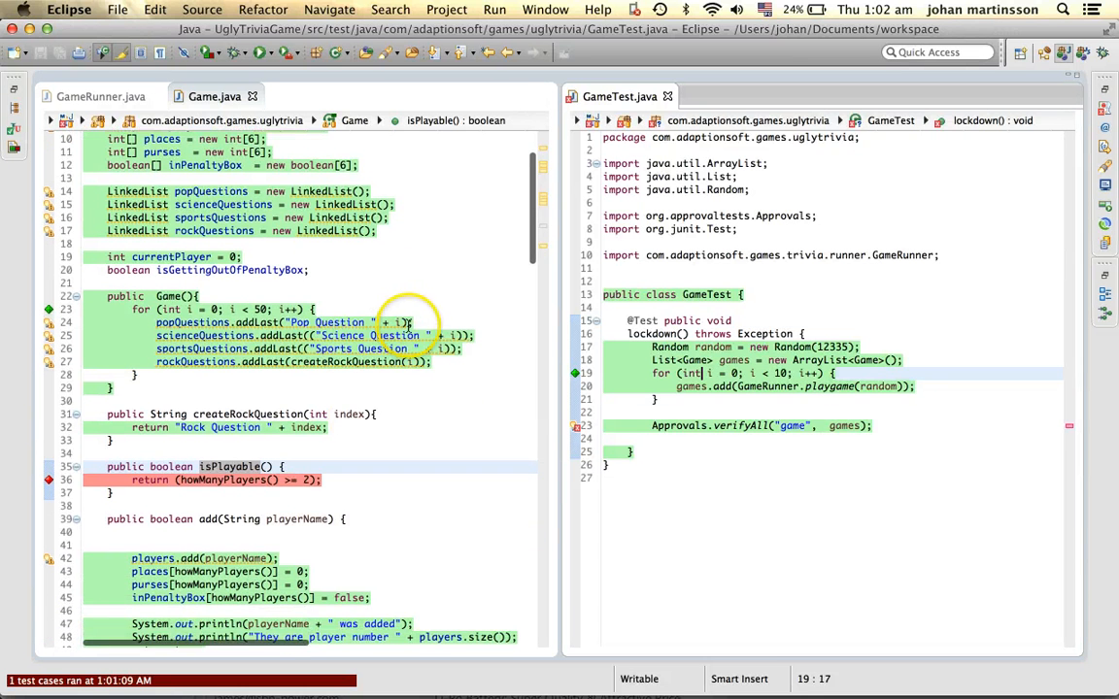
scroll("down", 3)
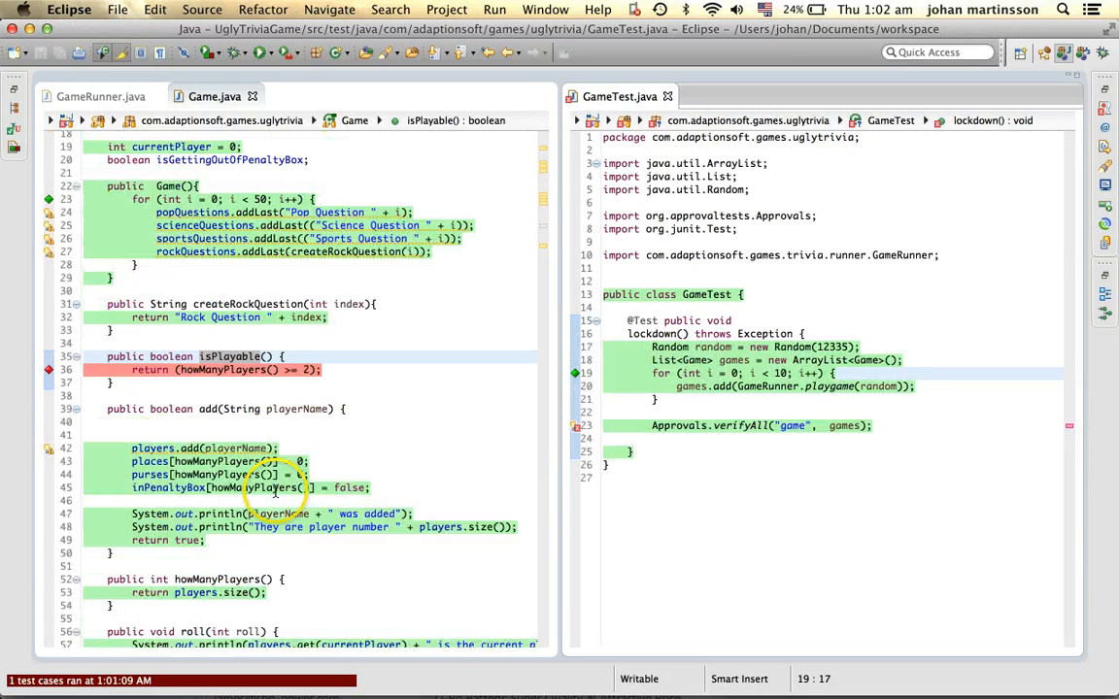
scroll("down", 3)
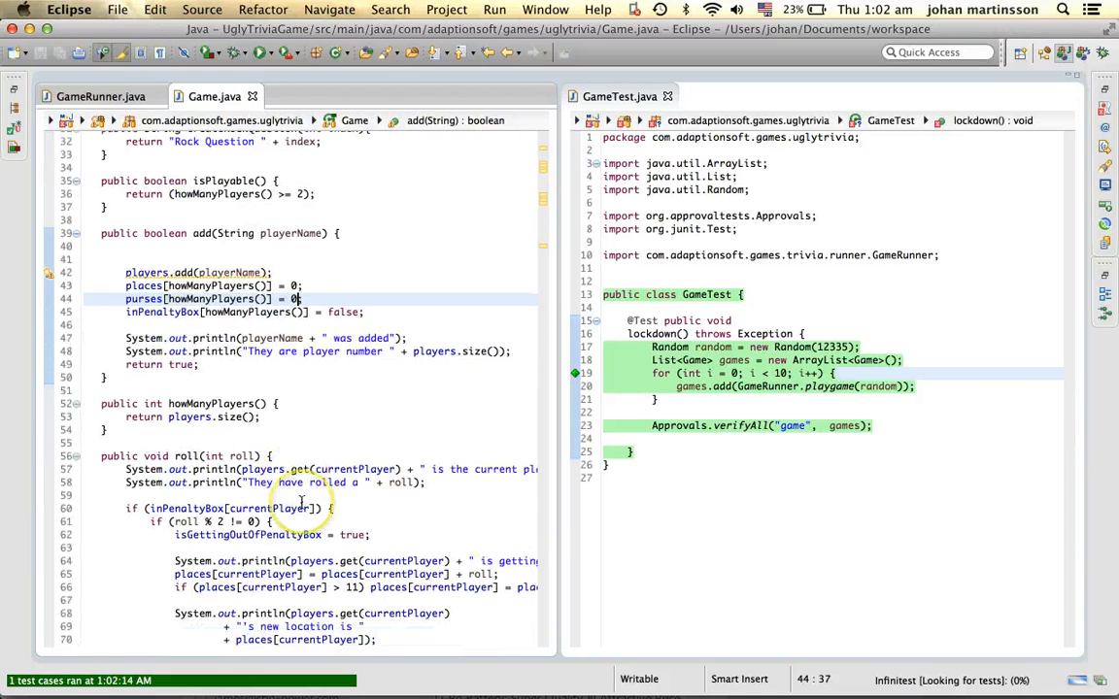
scroll("down", 3)
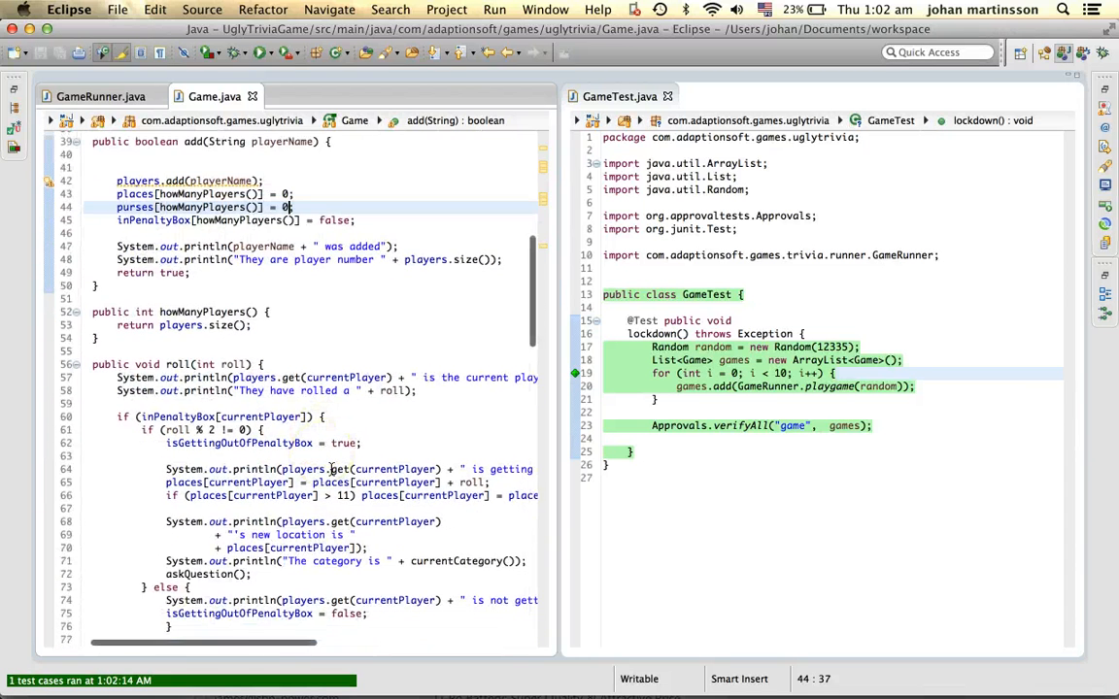
scroll("down", 3)
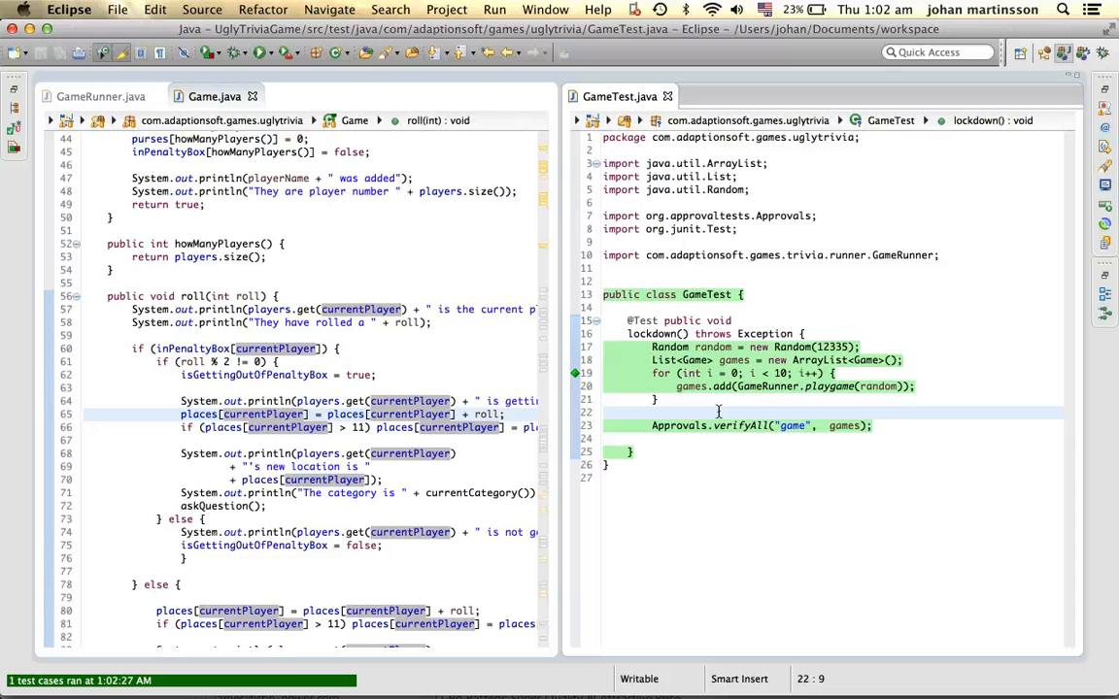
left_click(653, 412)
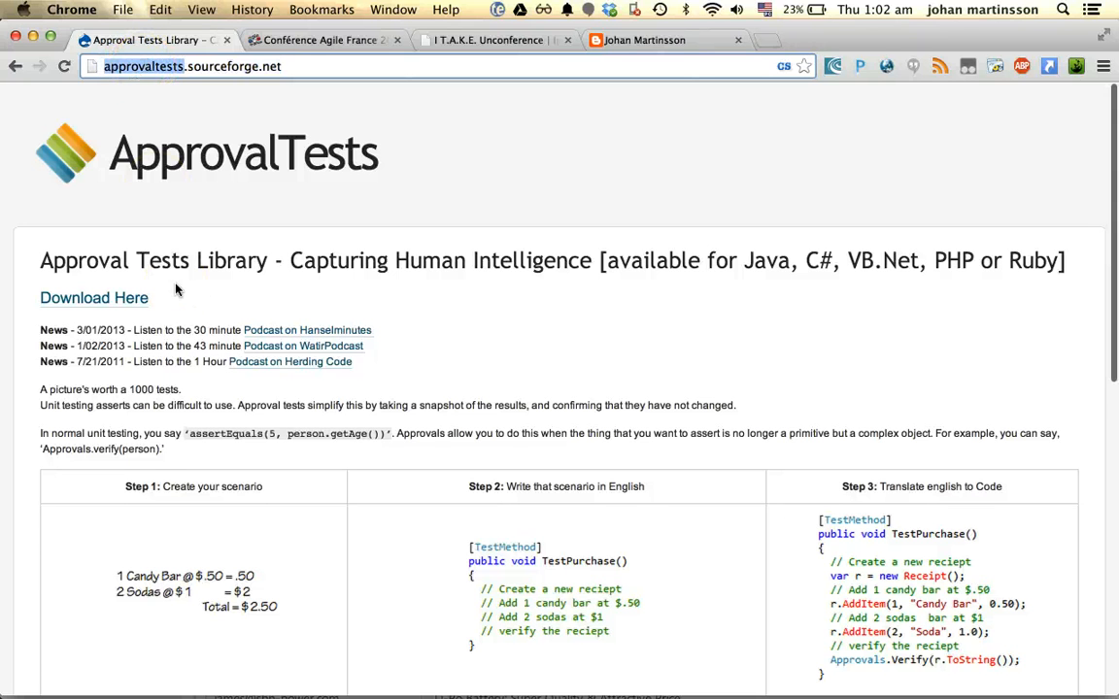
Step: Scroll down the ApprovalTests home page to its step-by-step guide
scroll("down", 3)
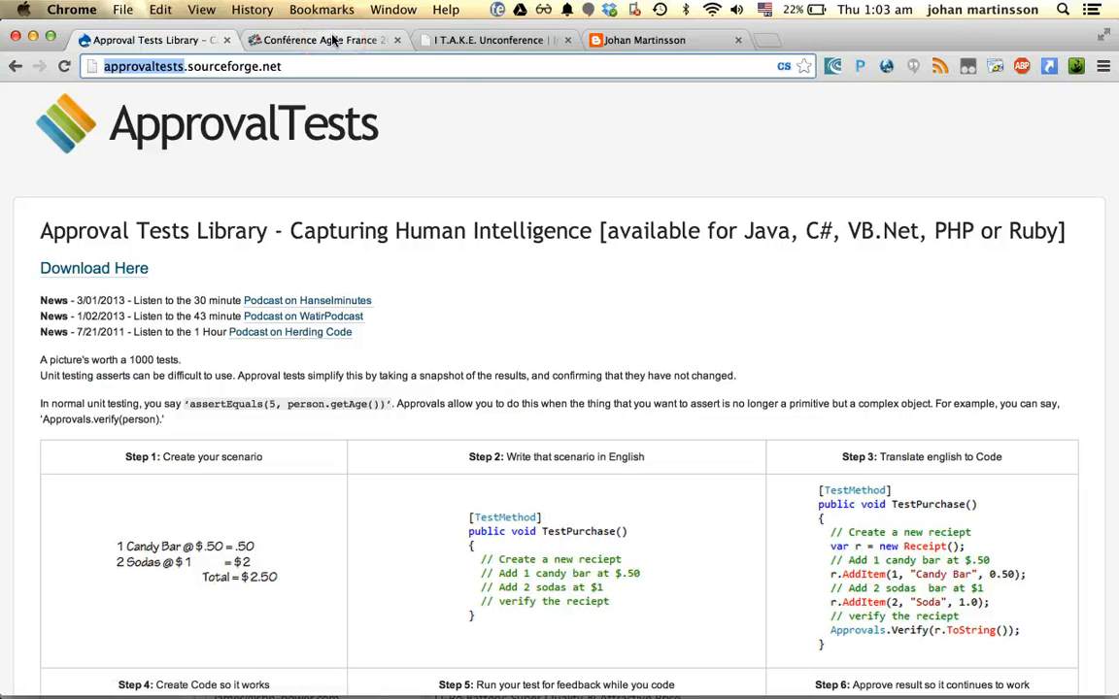
mouse_move(321, 39)
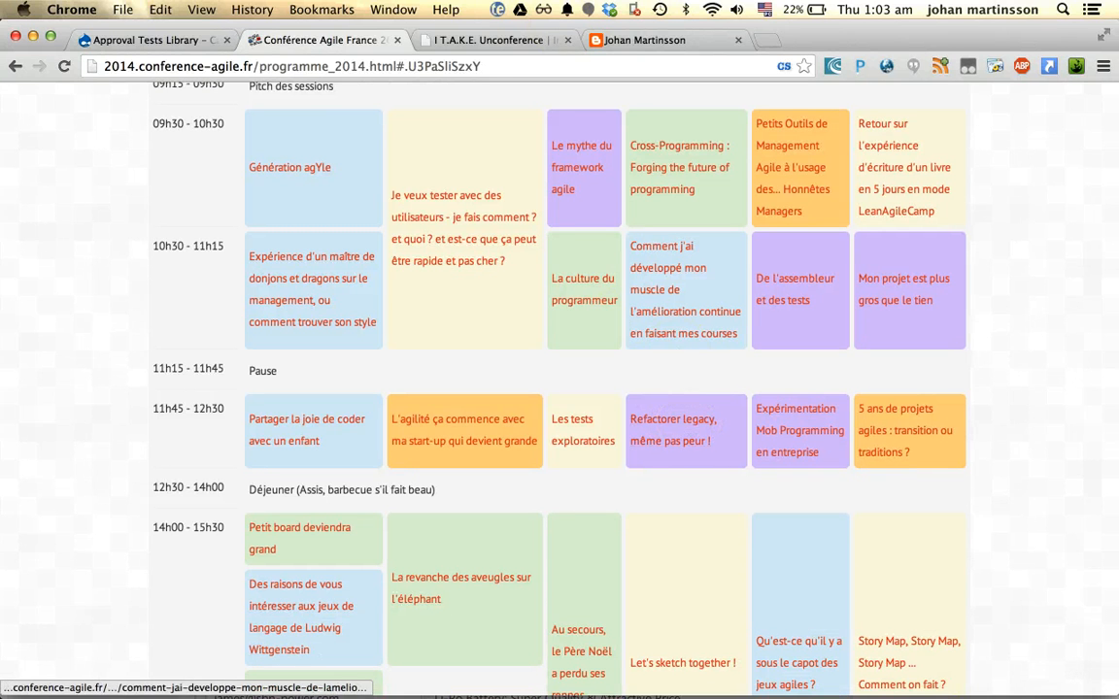
Step: Switch to the I.T.A.K.E. Unconference page, then the Golden Master blog post
left_click(486, 39)
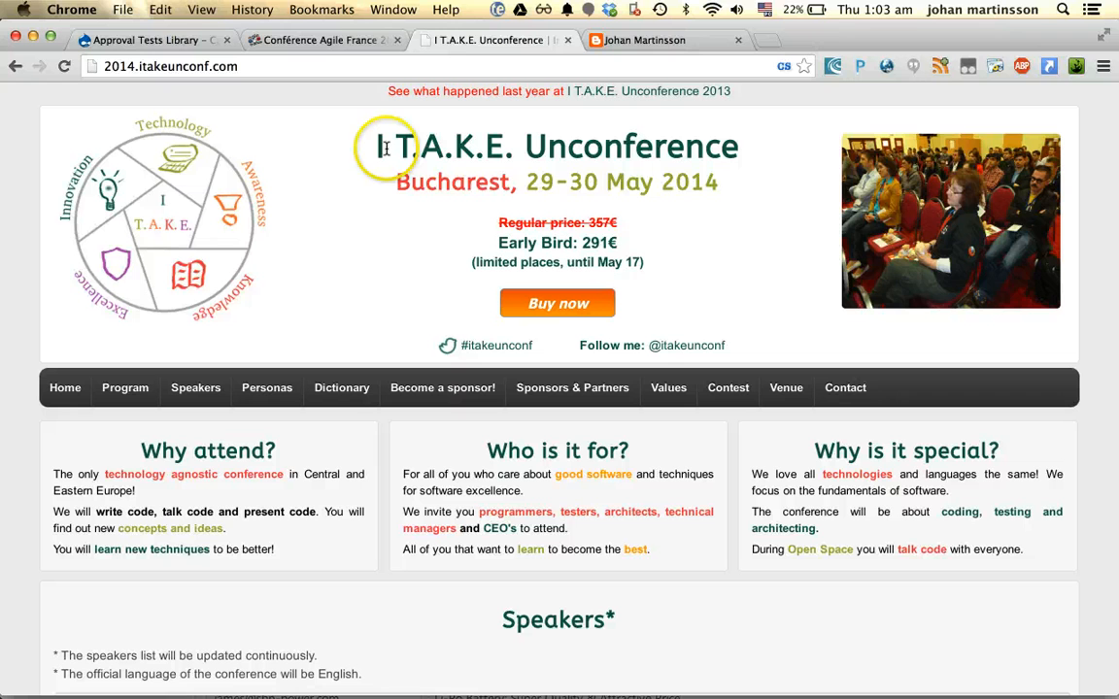
mouse_move(350, 249)
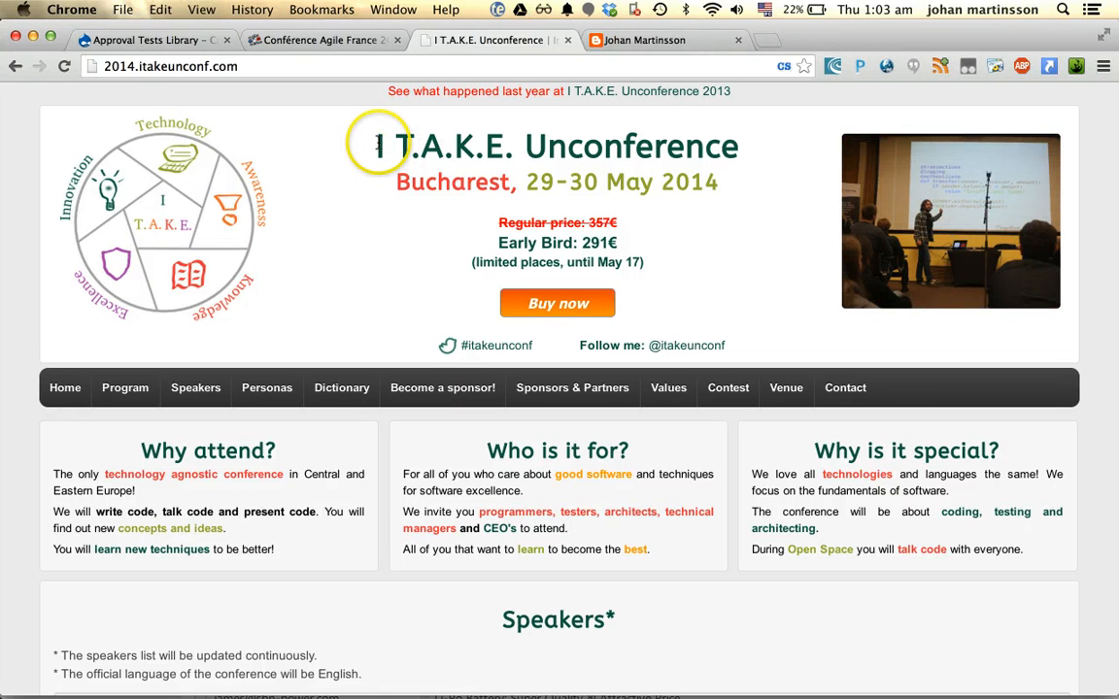
left_click(645, 39)
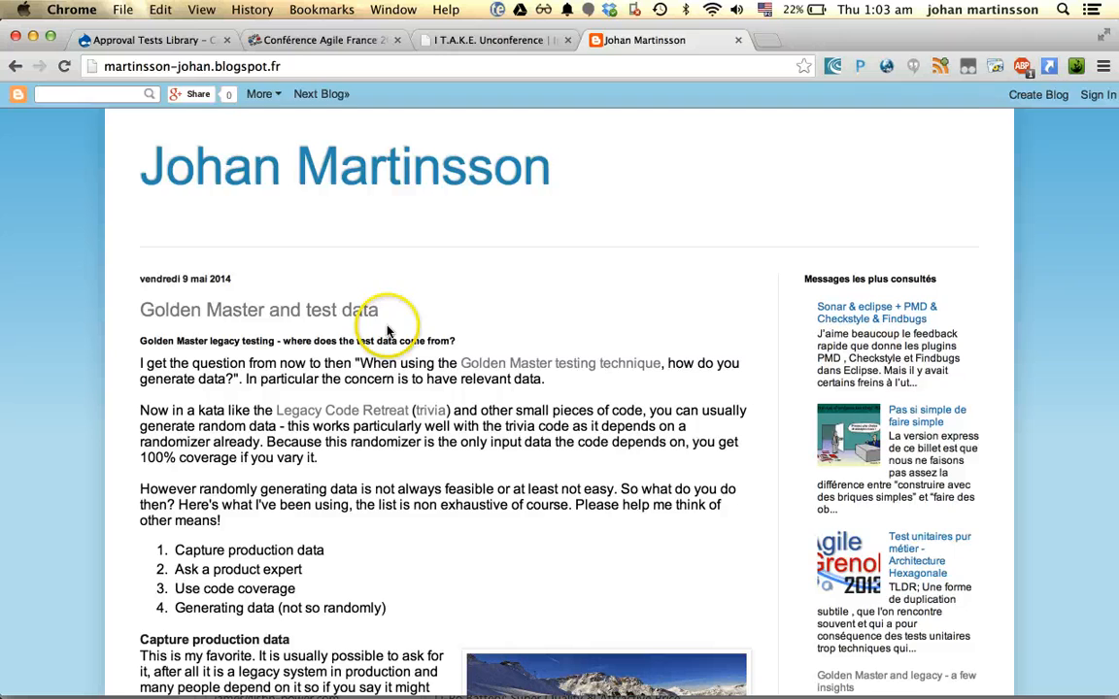
Step: Scroll down to the four-item list of test-data sources
scroll("down", 3)
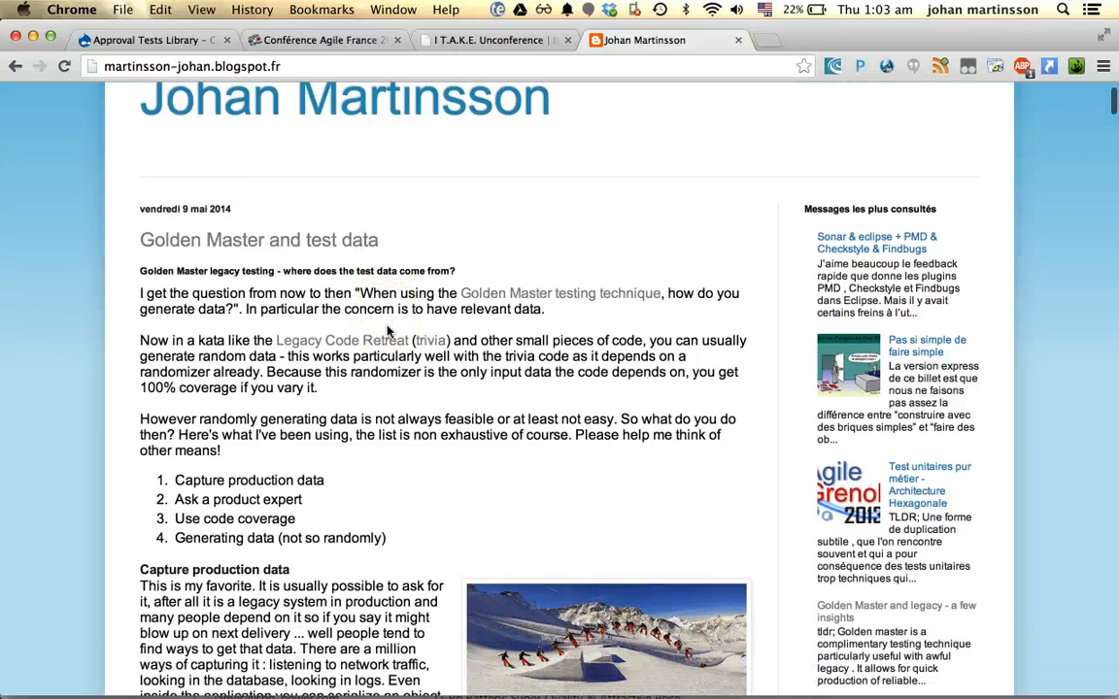